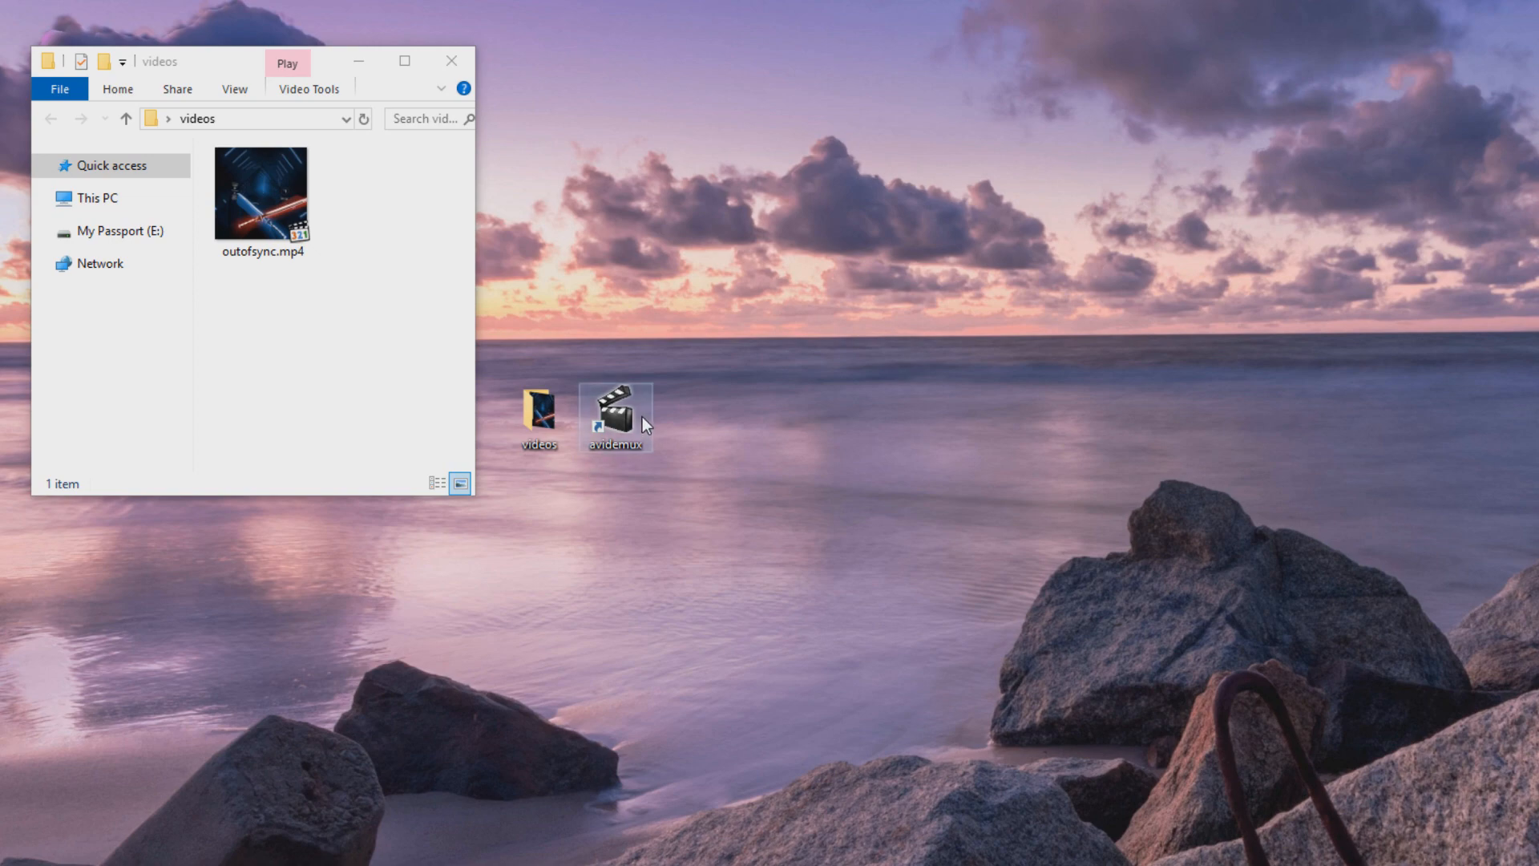
pyautogui.moveTo(625, 434)
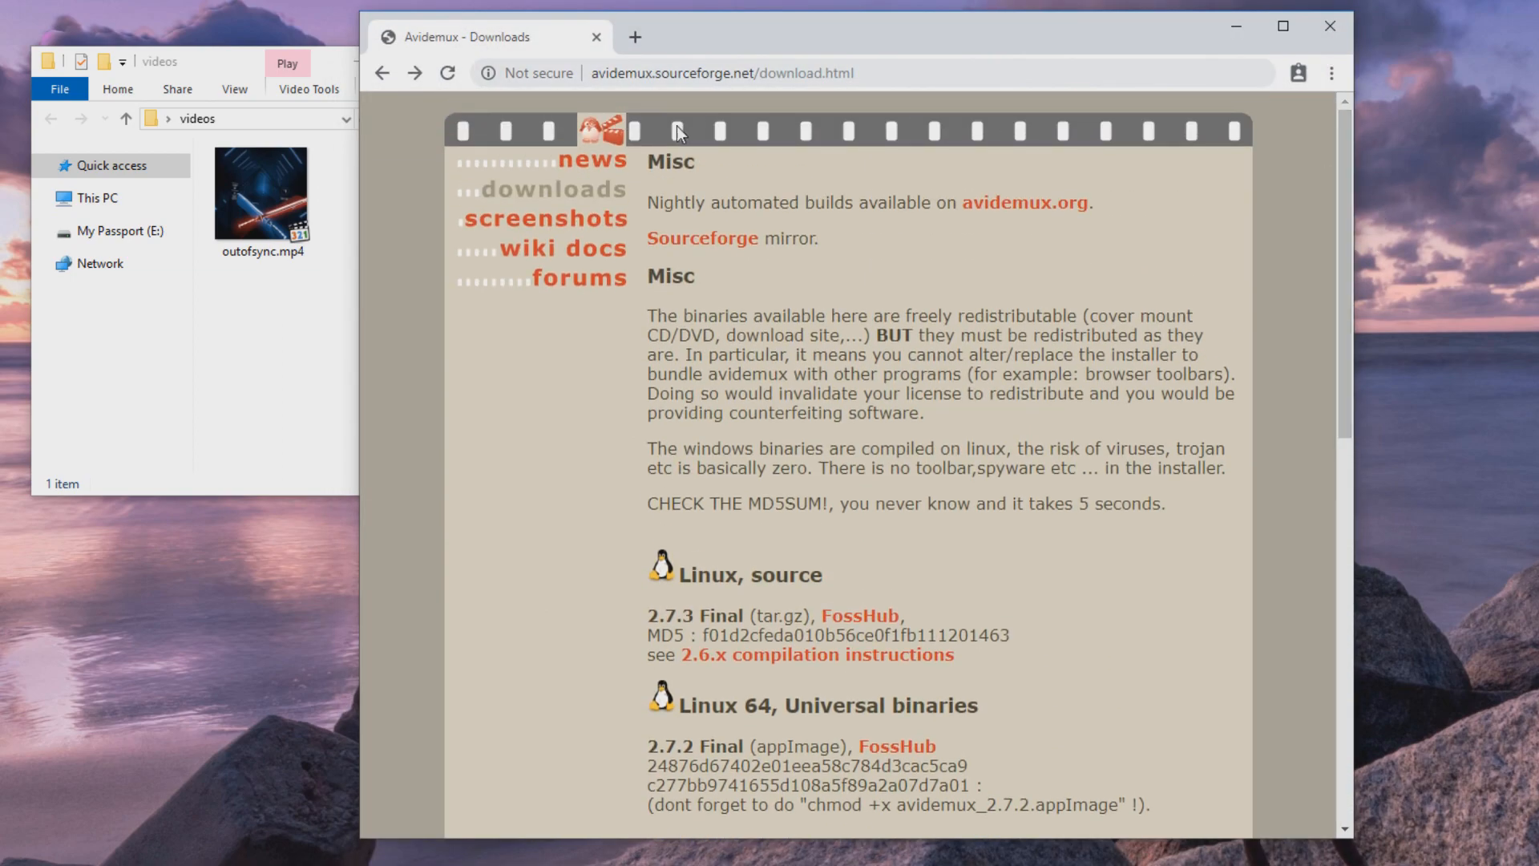
# View the Windows 32- and 64-bit installers on the Avidemux downloads page, then minimize the browser
pyautogui.scroll(-3)
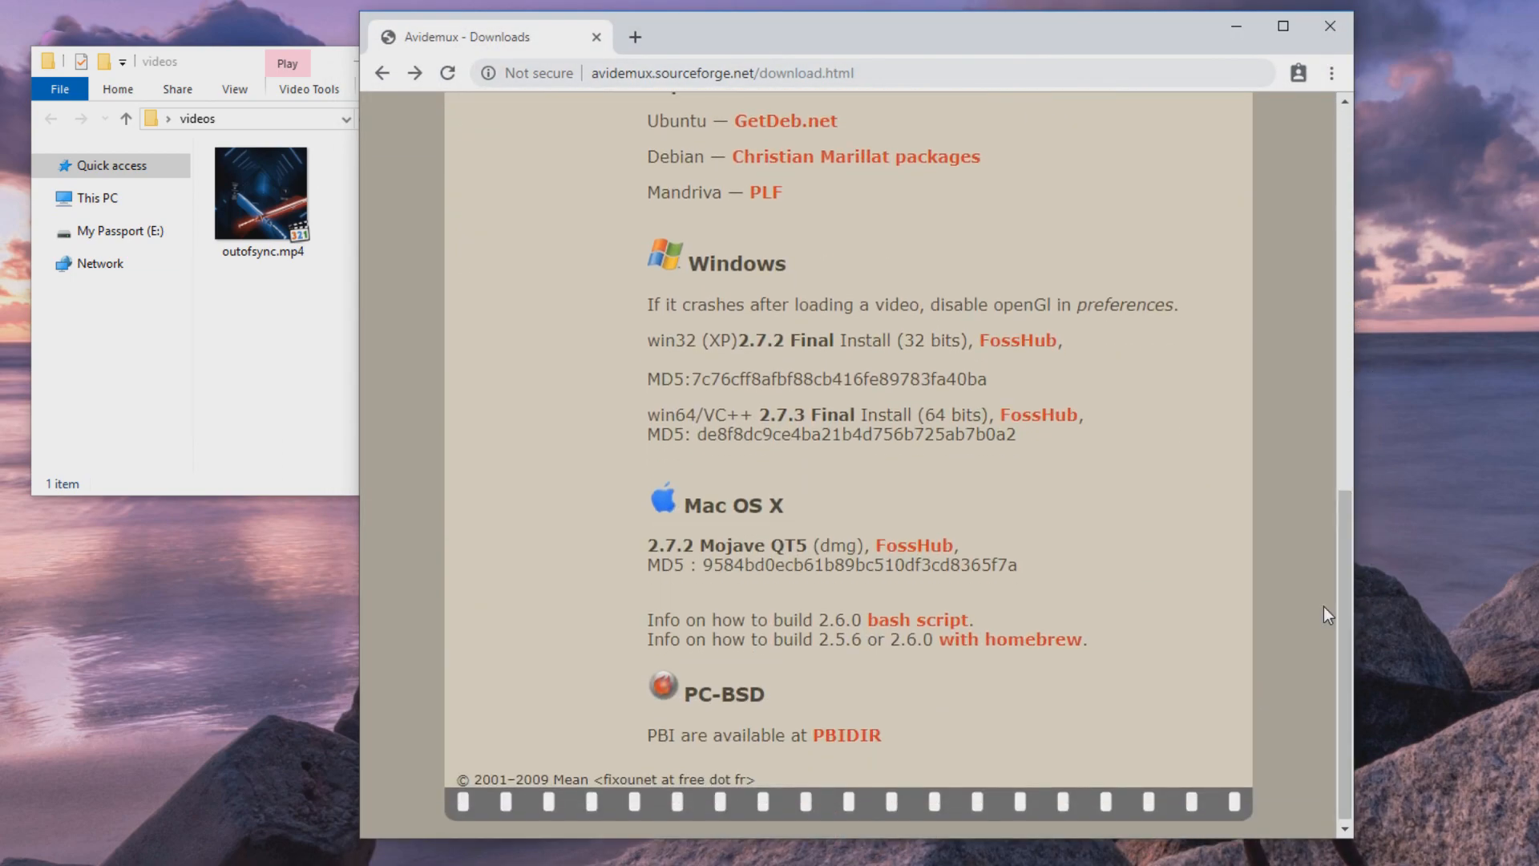
pyautogui.moveTo(1037, 415)
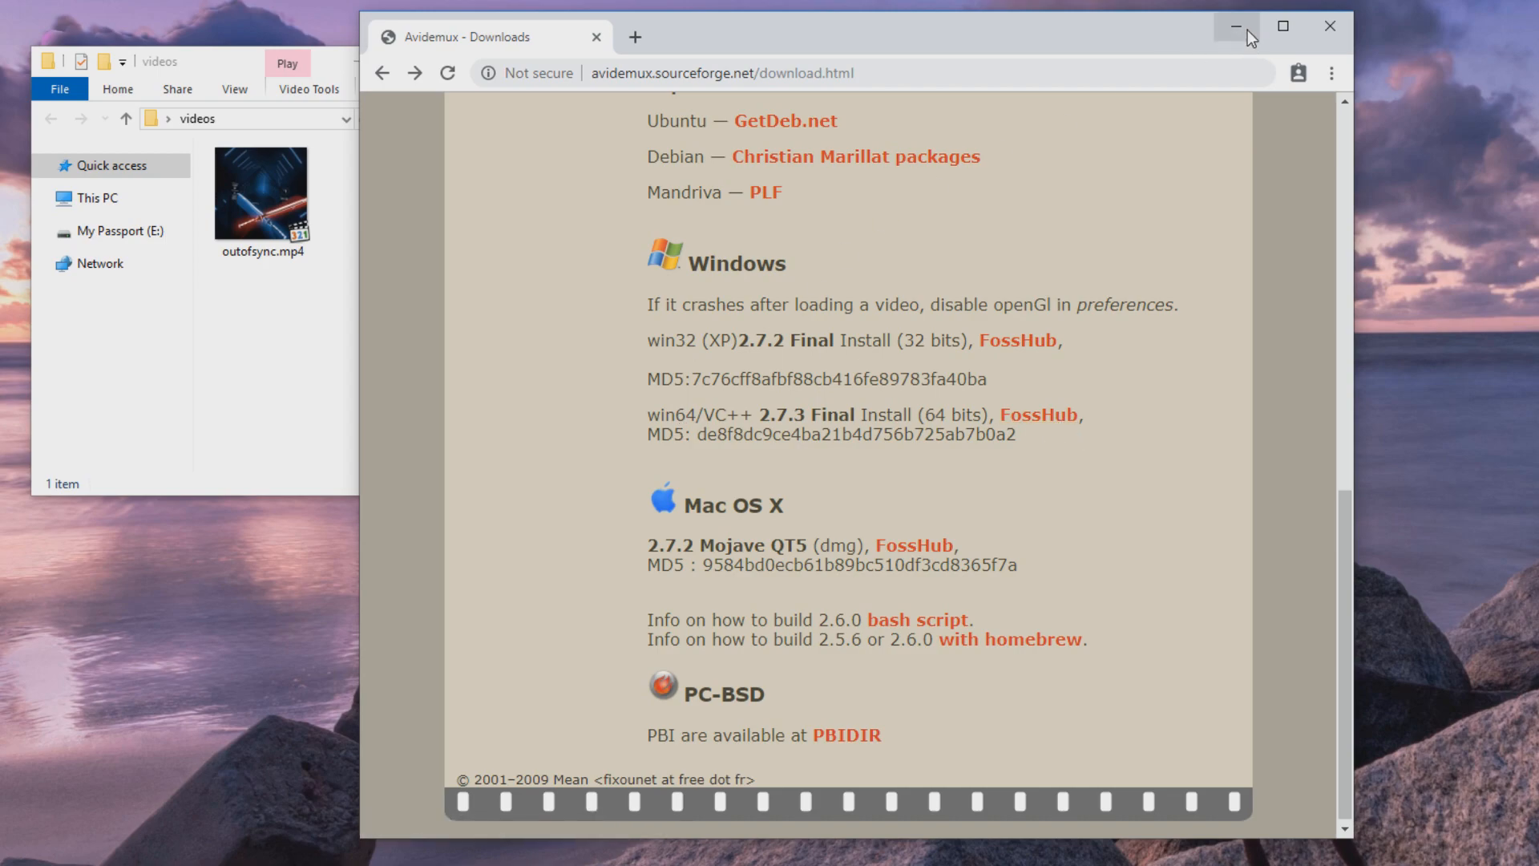
pyautogui.click(1327, 26)
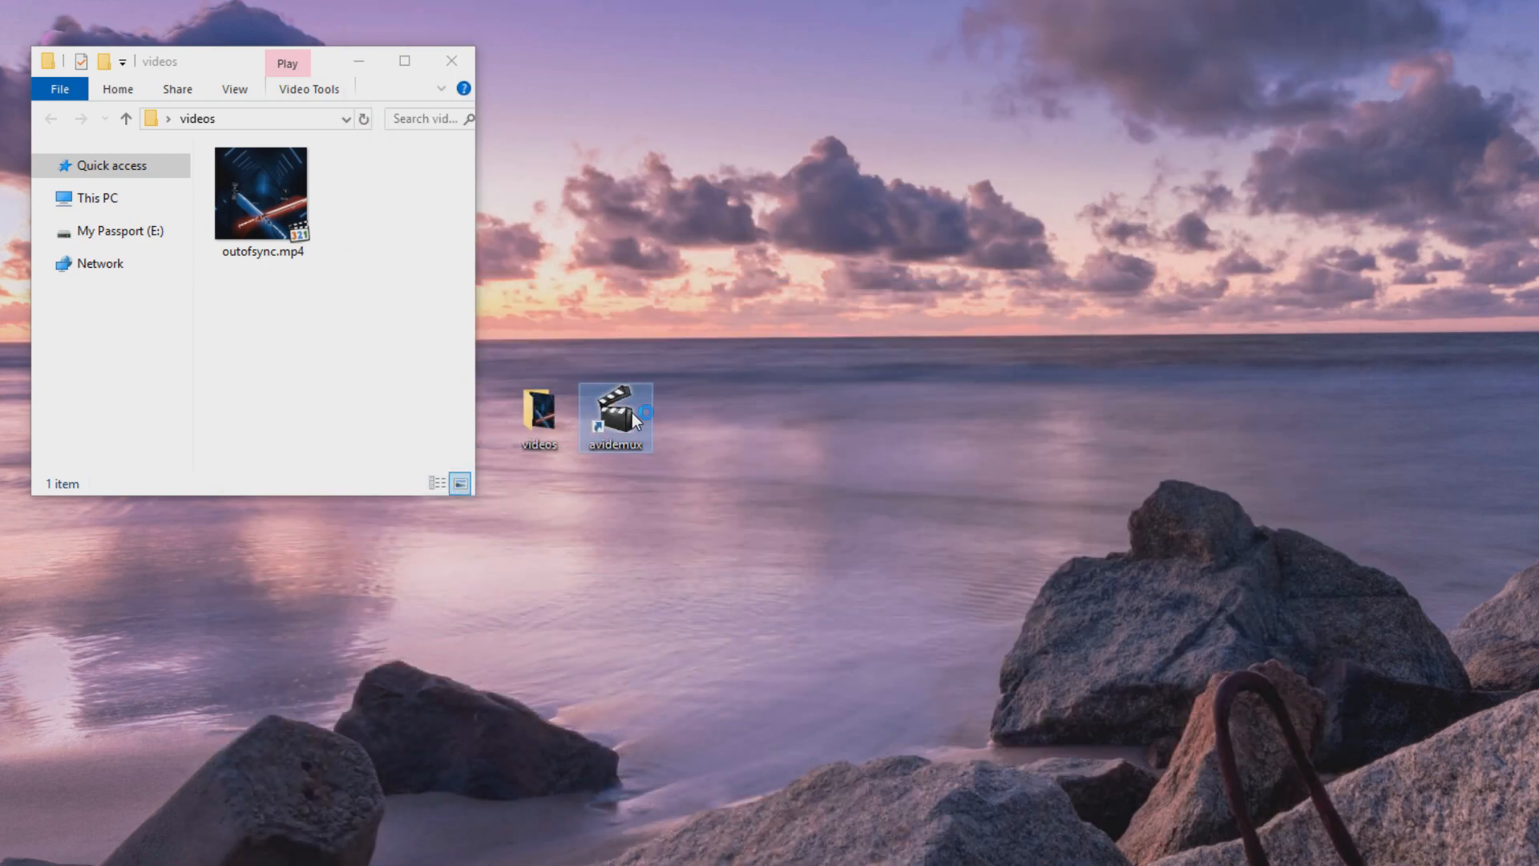
# Launch Avidemux with outofsync.mp4 and play it to about 5.7 seconds to check sync
pyautogui.doubleClick(615, 416)
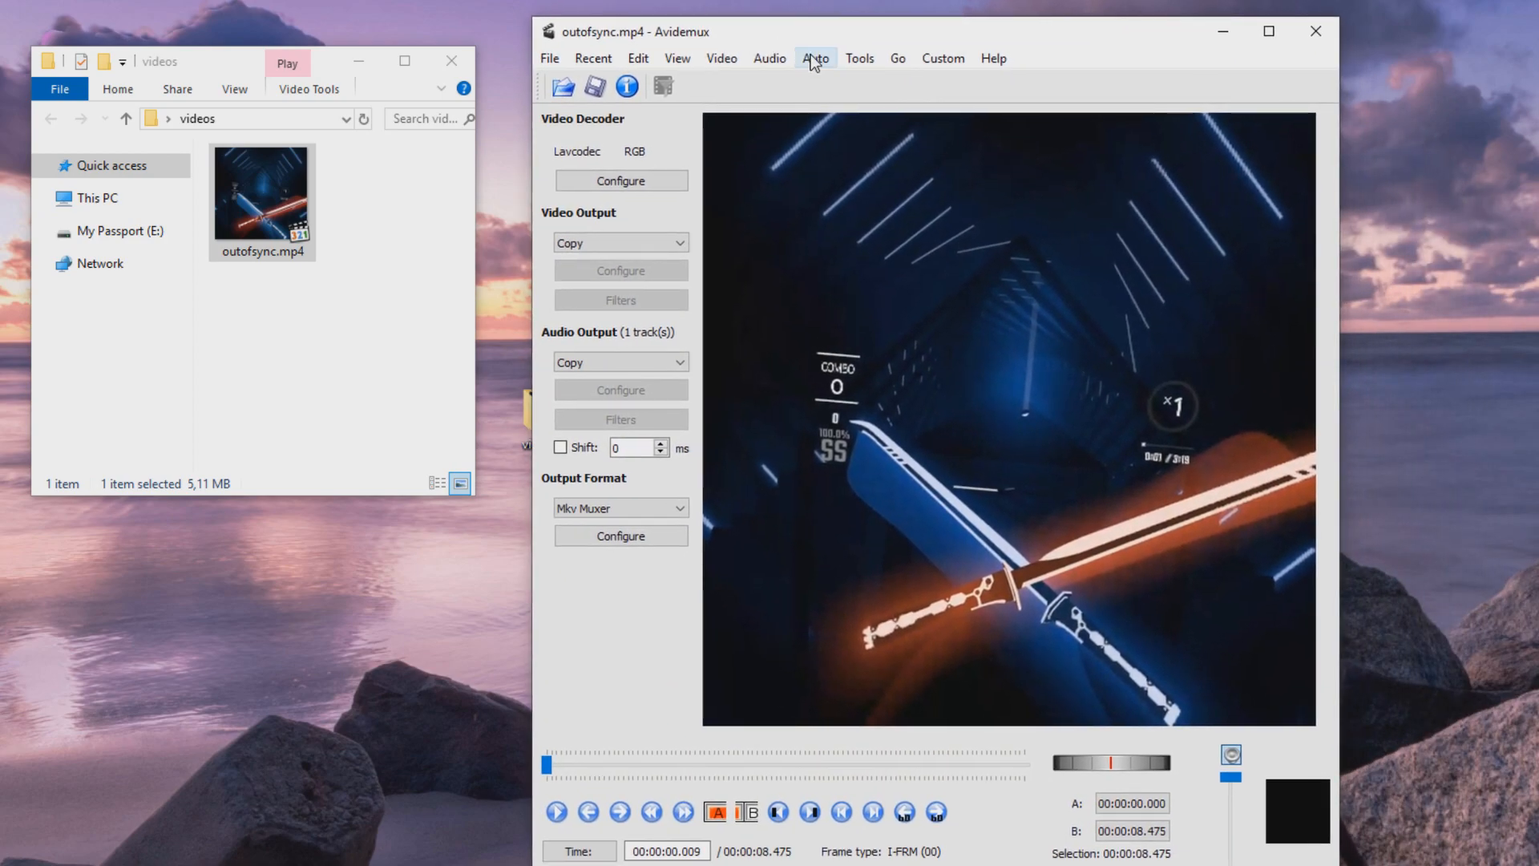
pyautogui.moveTo(984, 441)
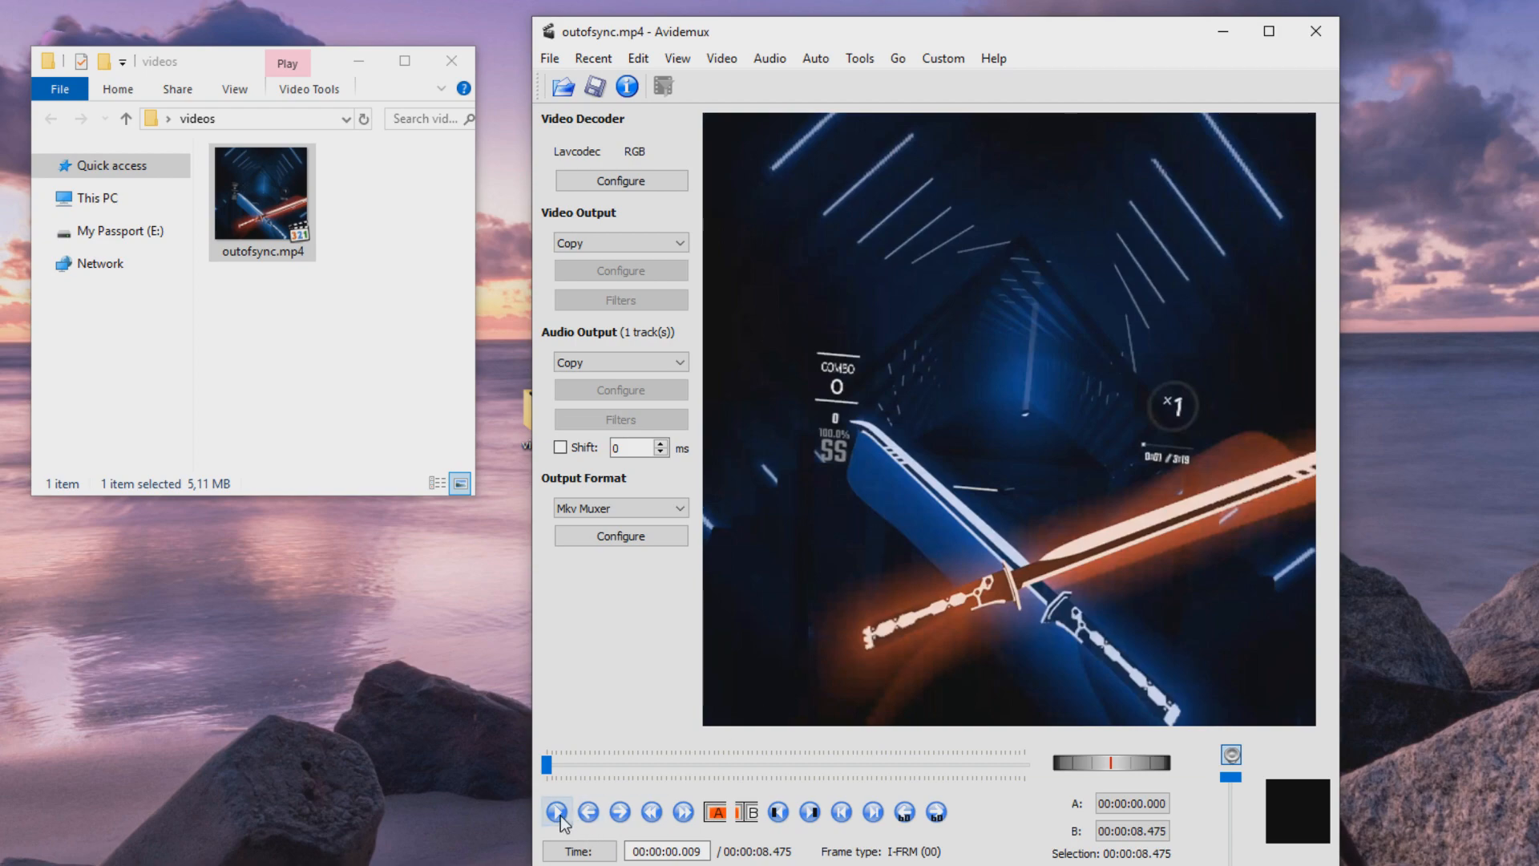
pyautogui.click(558, 812)
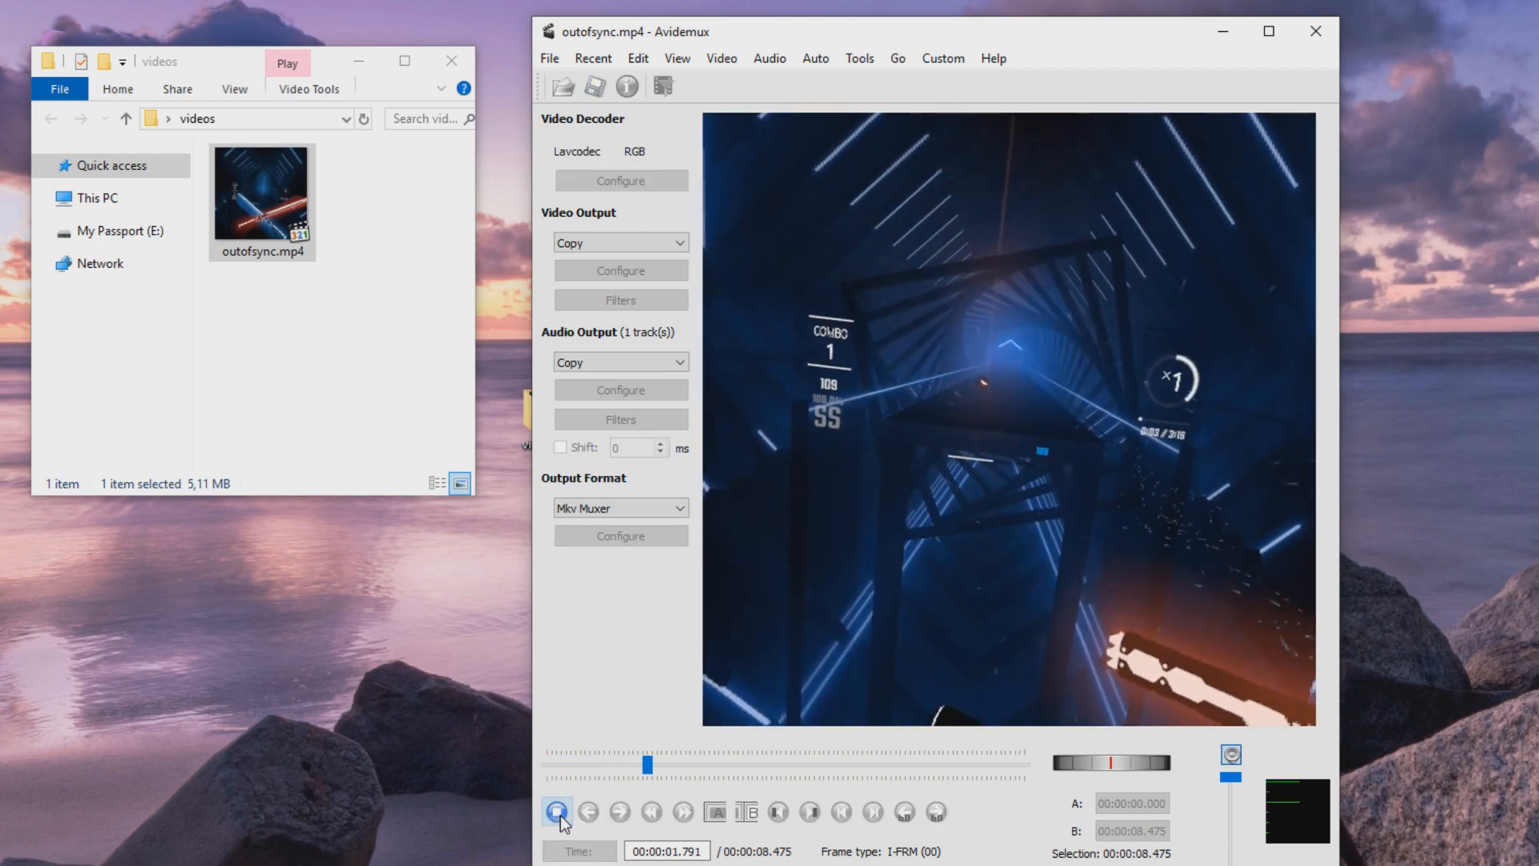
pyautogui.click(558, 818)
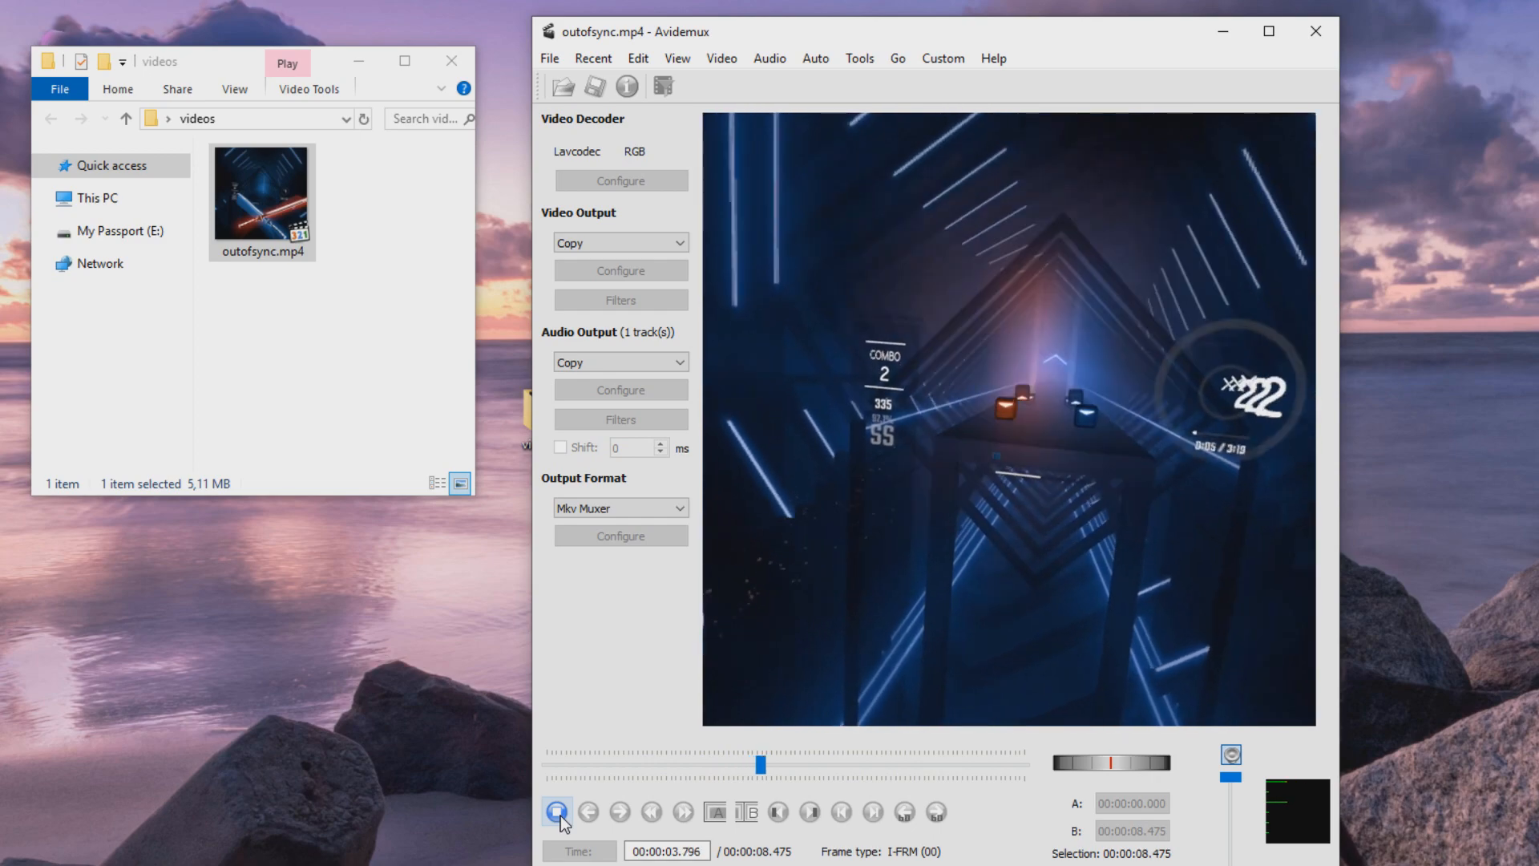
pyautogui.click(558, 810)
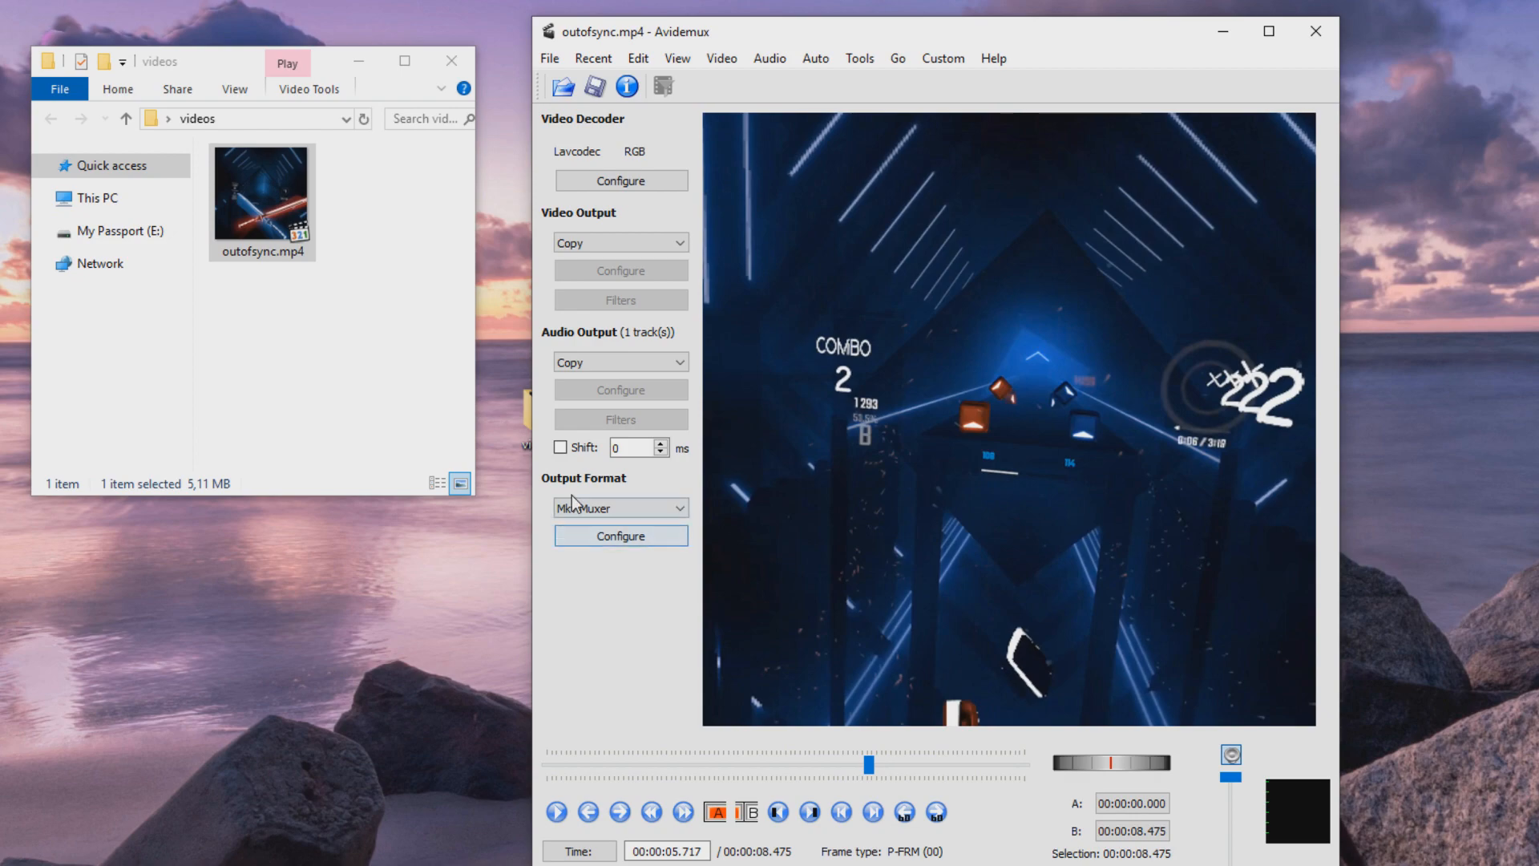
# Set the output container to MP4 Muxer and enable the audio Shift option
pyautogui.click(620, 508)
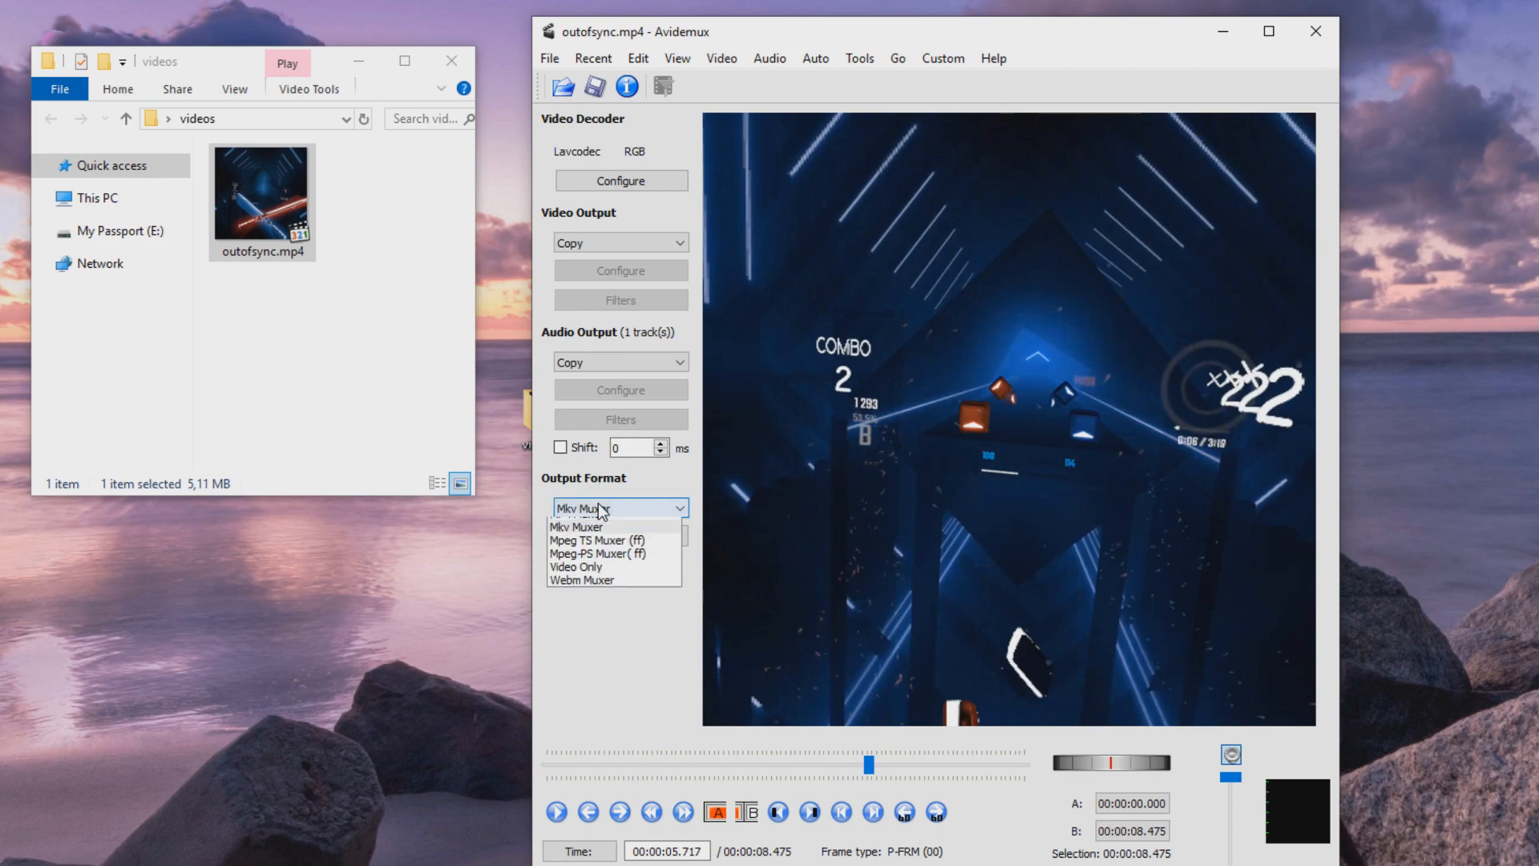
pyautogui.click(589, 516)
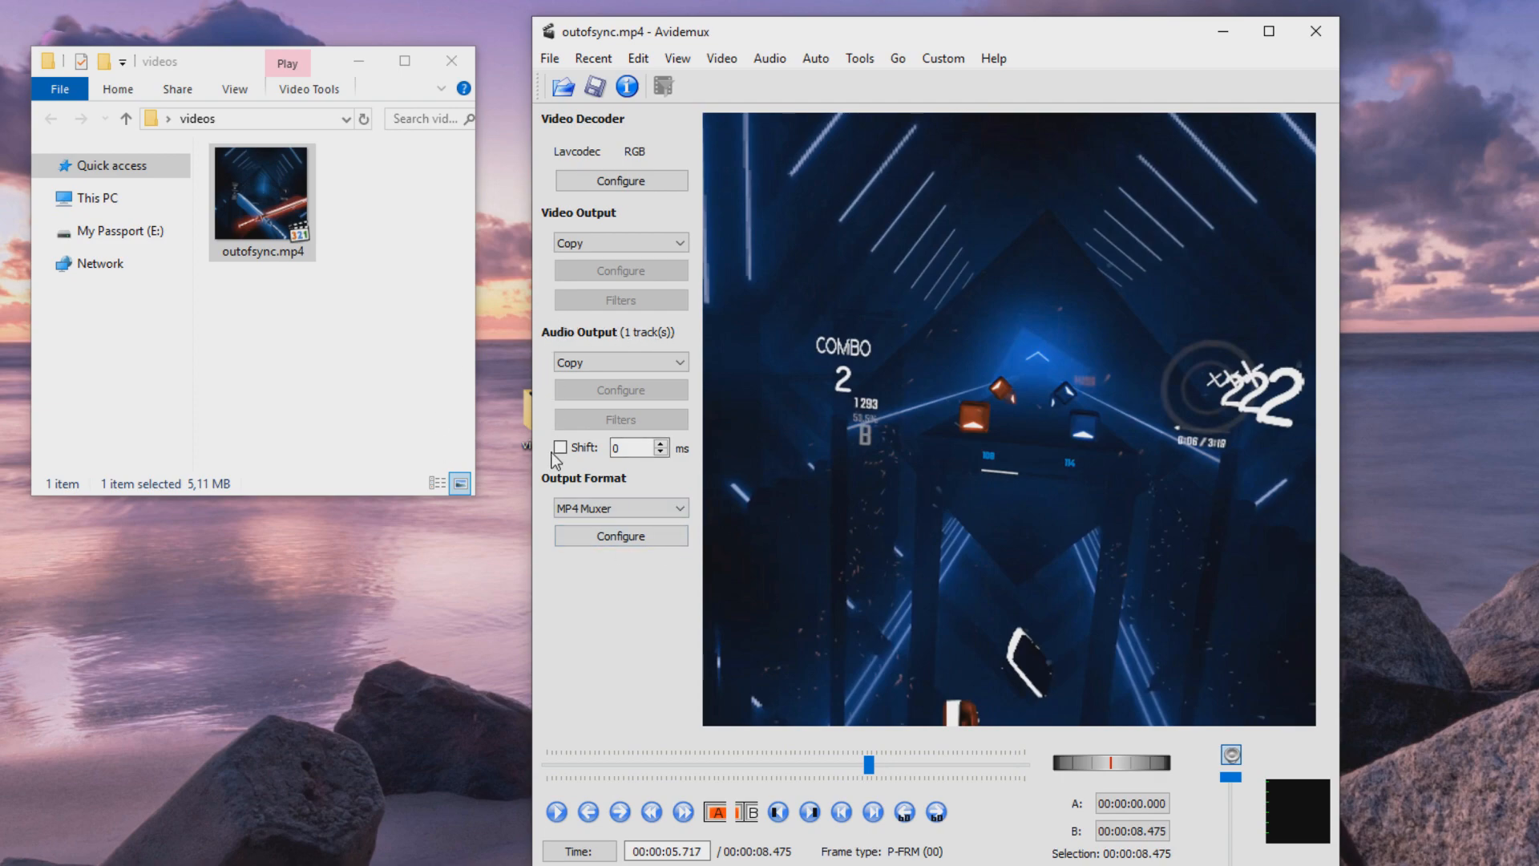
pyautogui.click(560, 448)
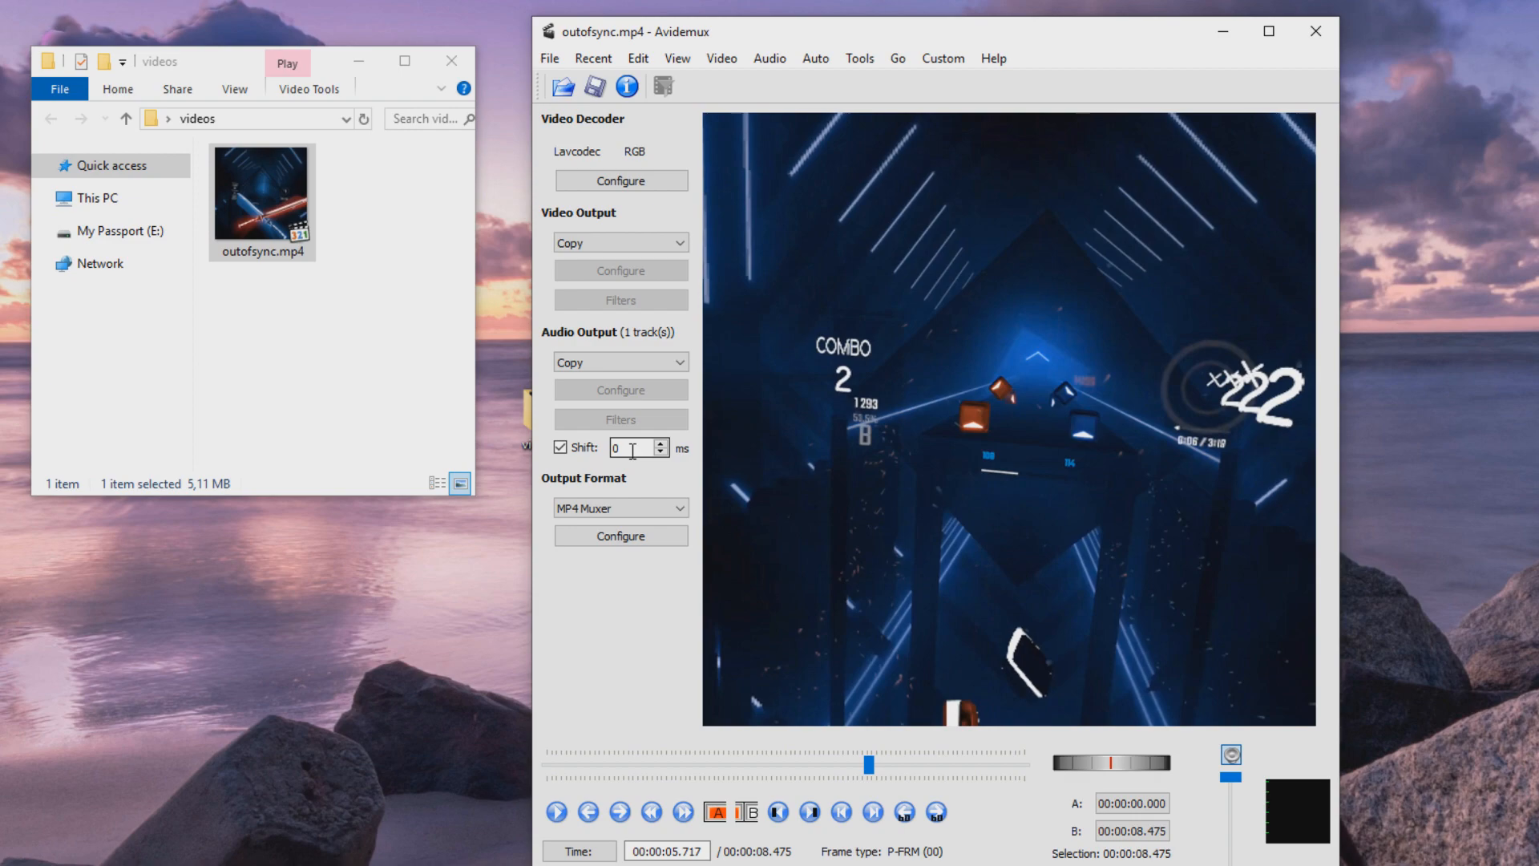
pyautogui.moveTo(1097, 441)
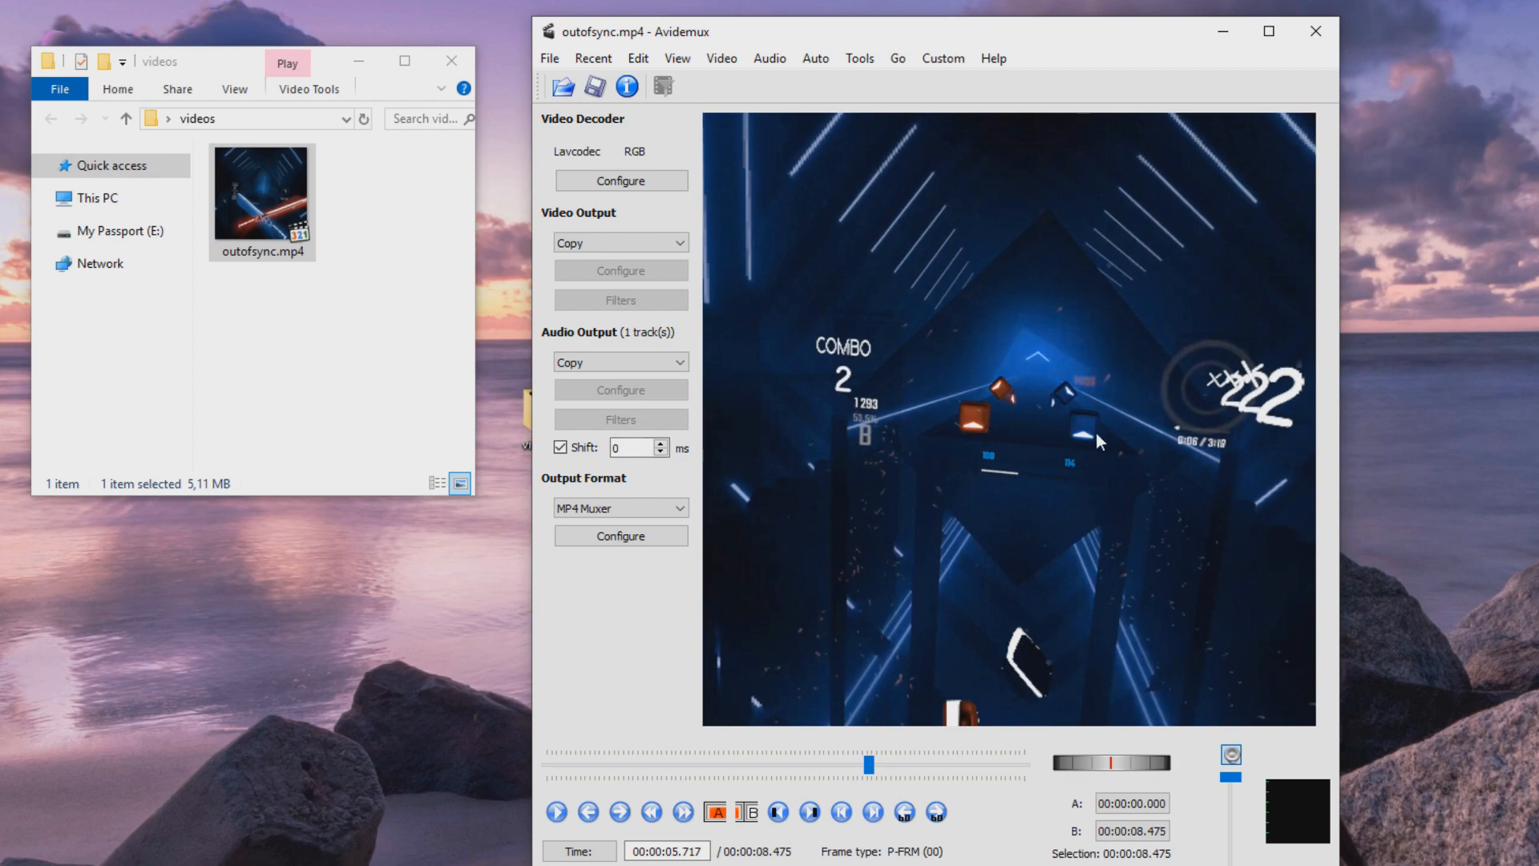
pyautogui.moveTo(1093, 491)
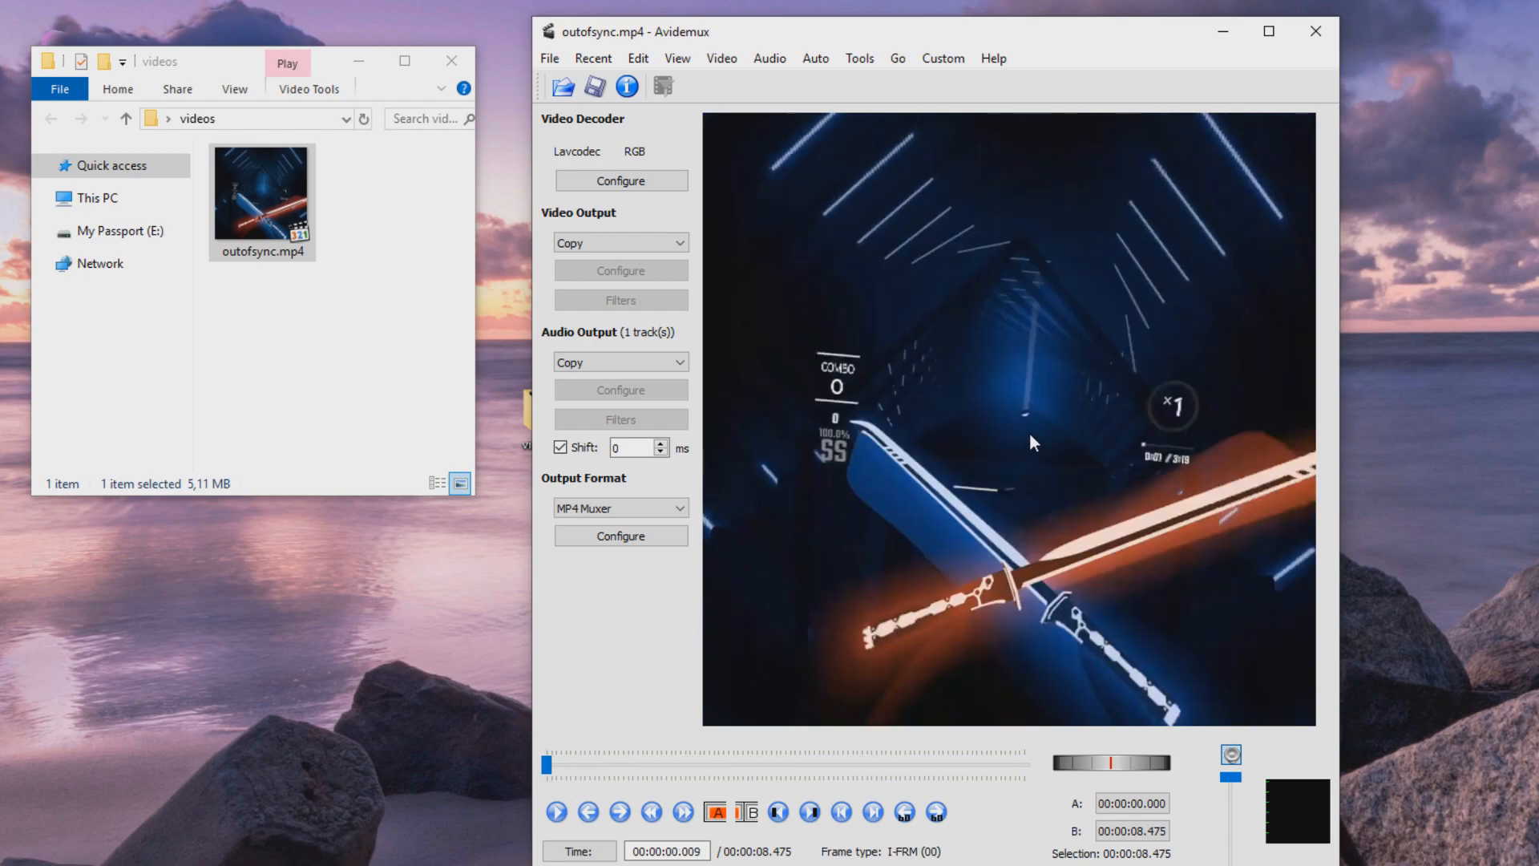
pyautogui.click(556, 818)
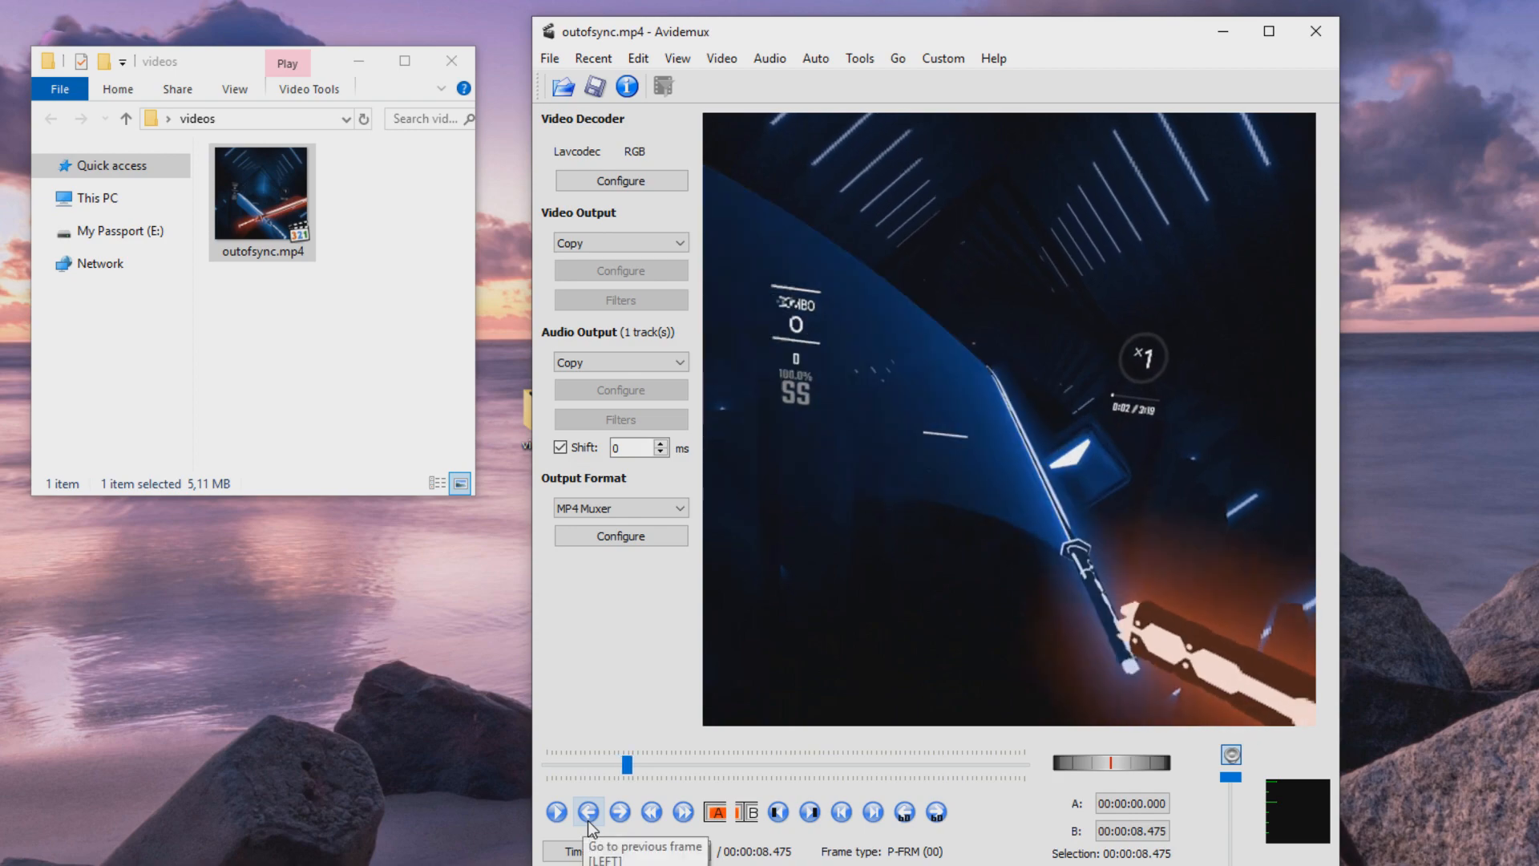
pyautogui.click(556, 817)
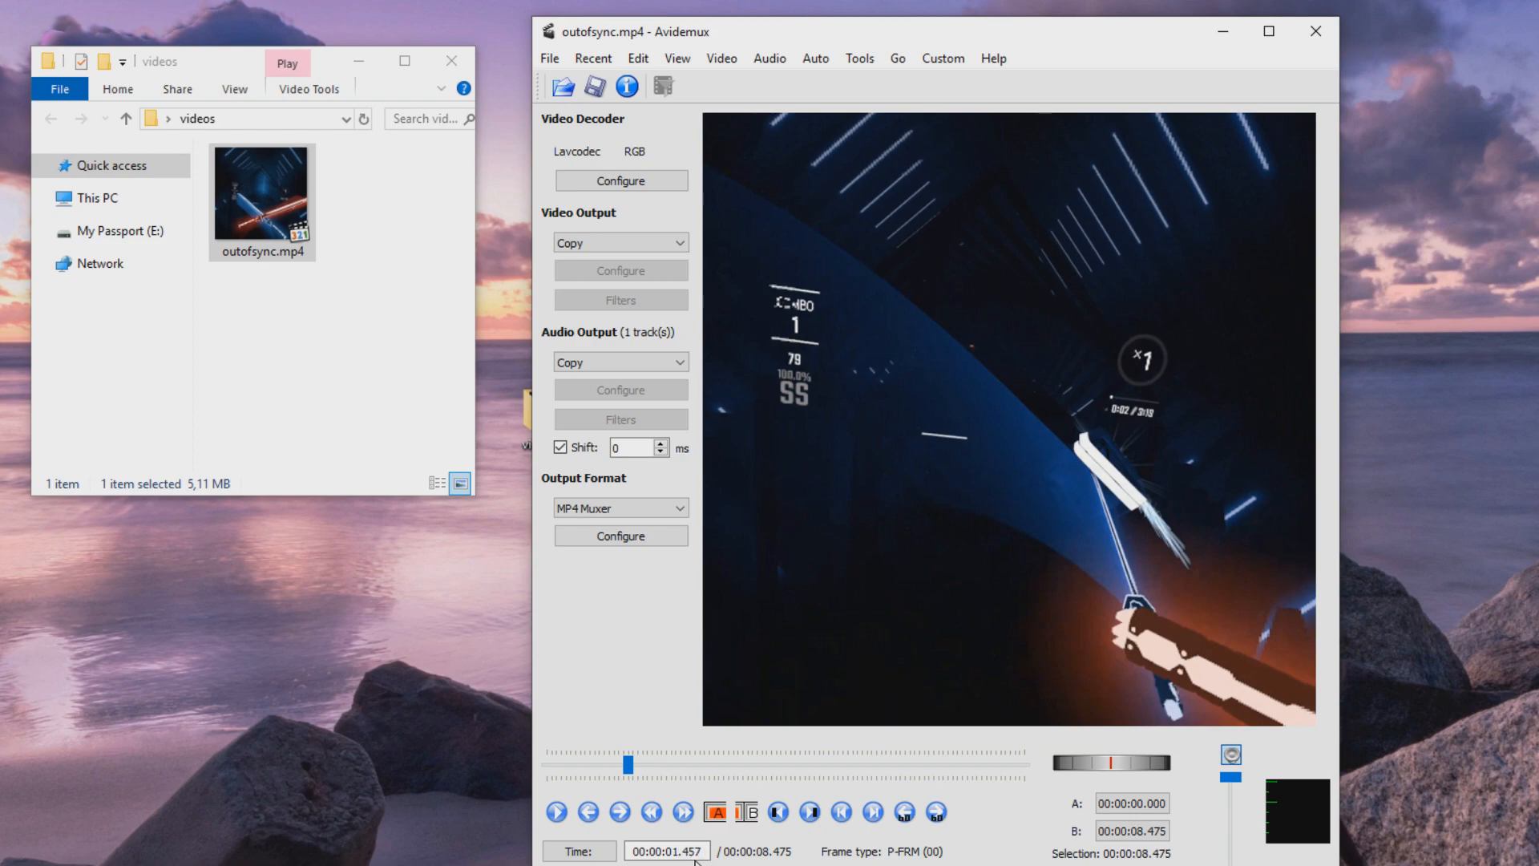
pyautogui.moveTo(950, 392)
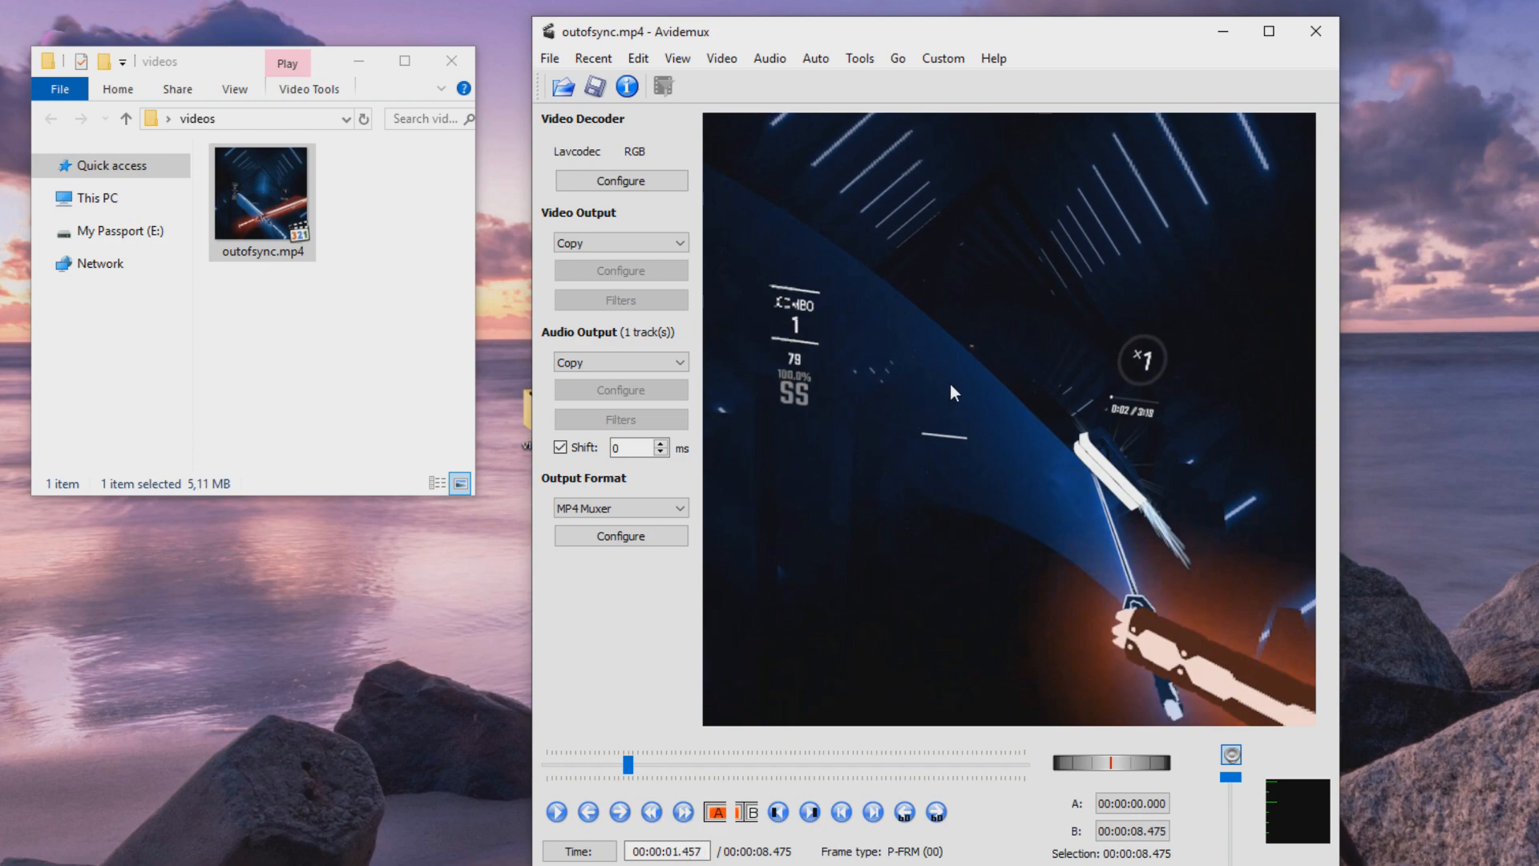
pyautogui.moveTo(979, 341)
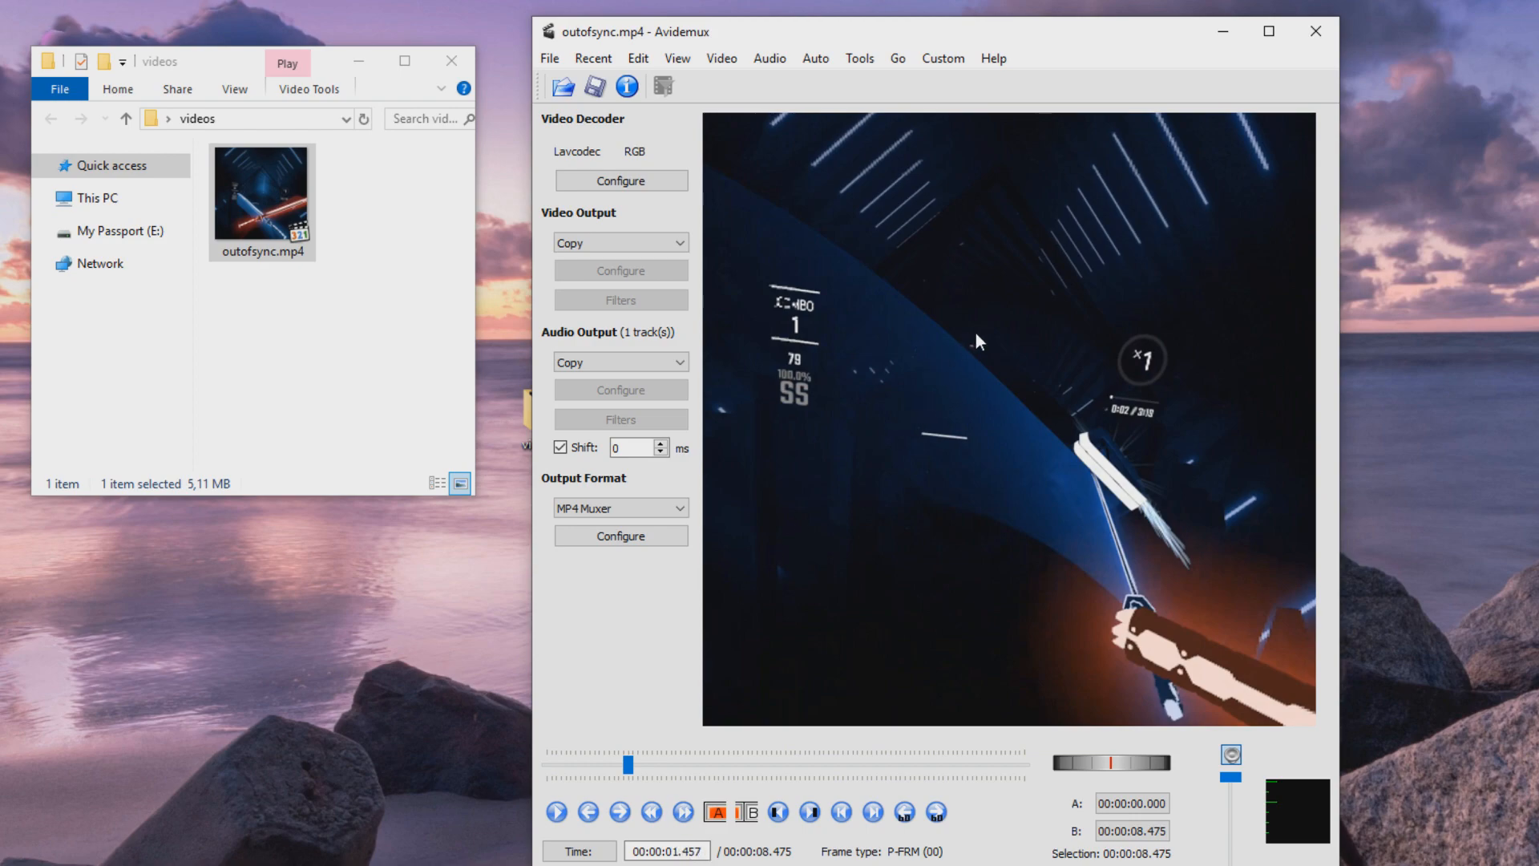
pyautogui.moveTo(717, 724)
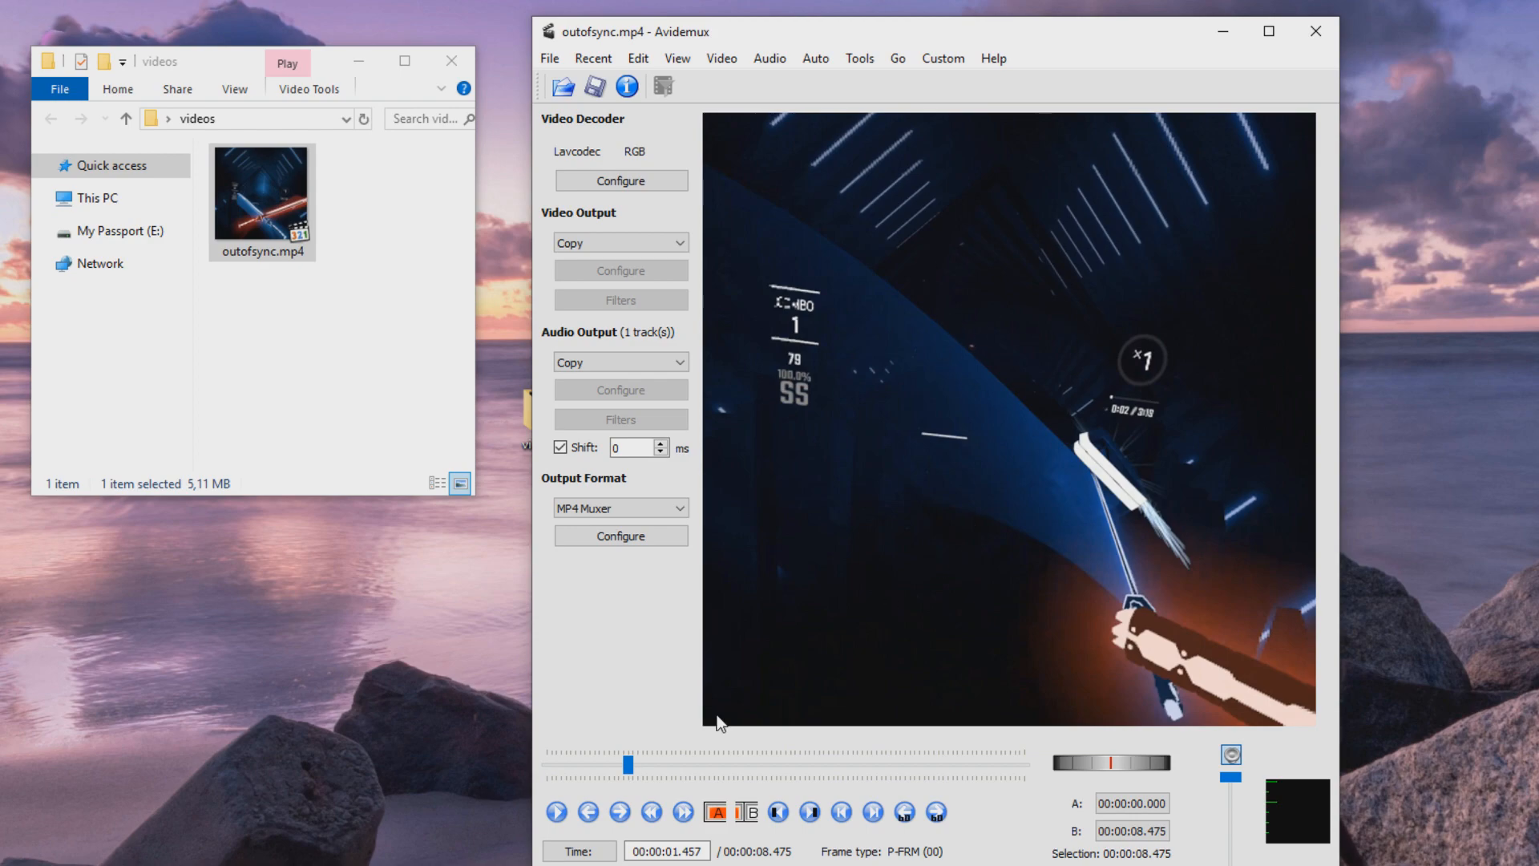
pyautogui.moveTo(557, 813)
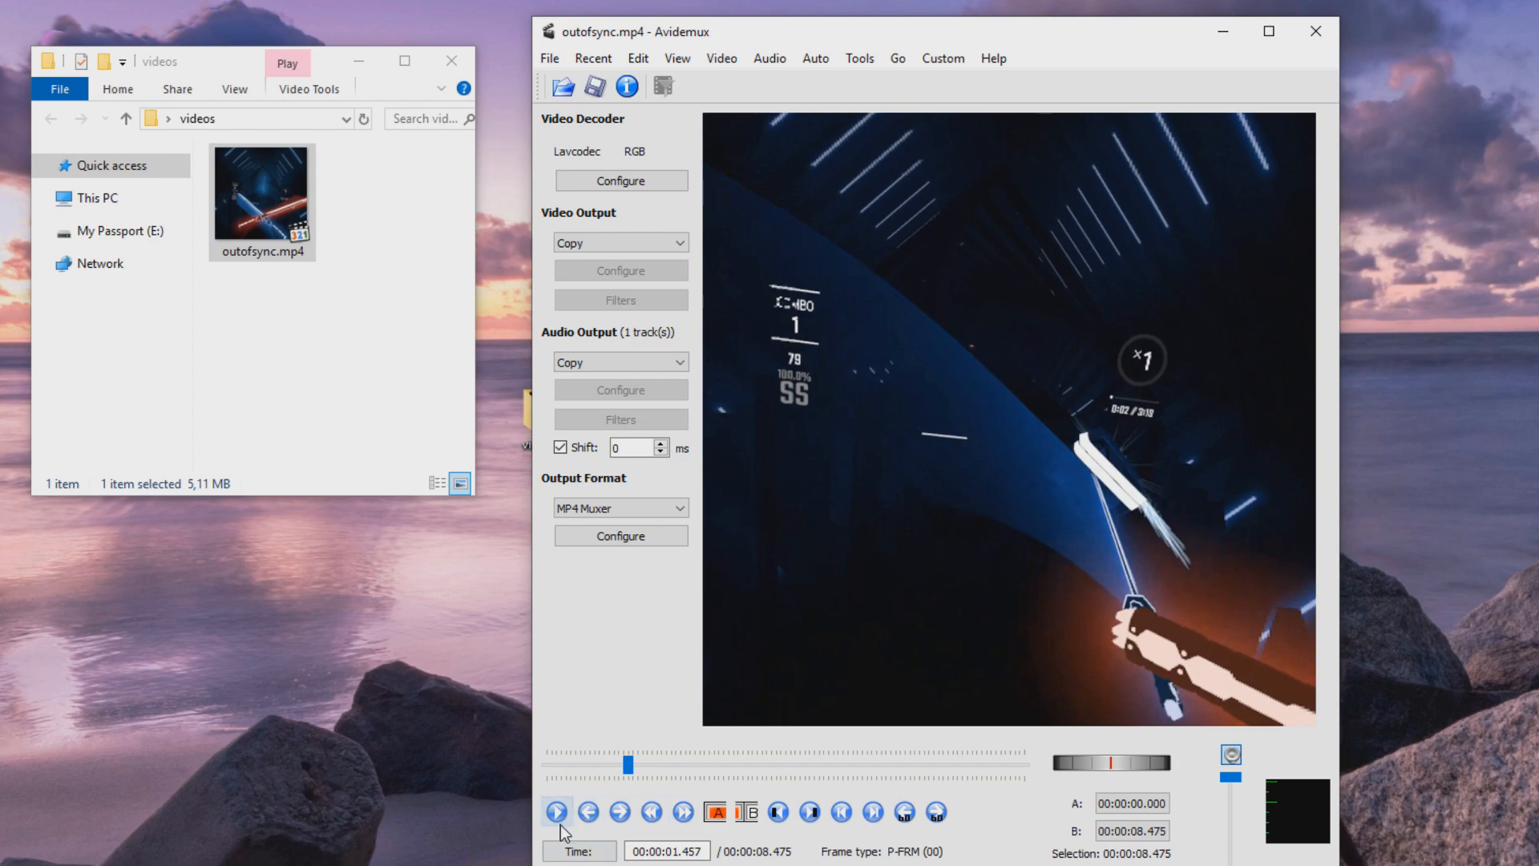
pyautogui.click(556, 816)
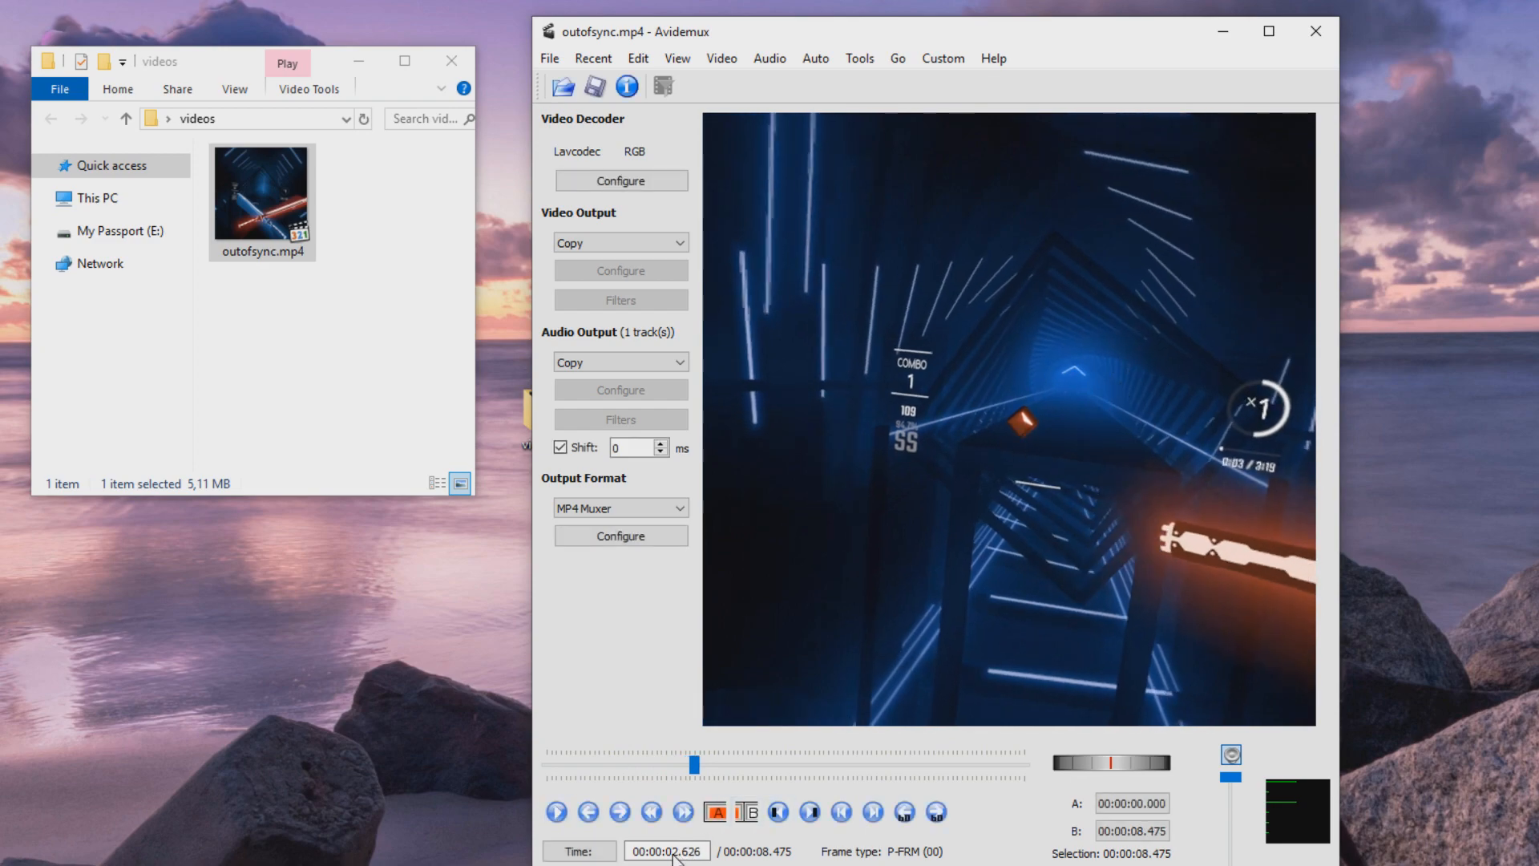
pyautogui.moveTo(793, 519)
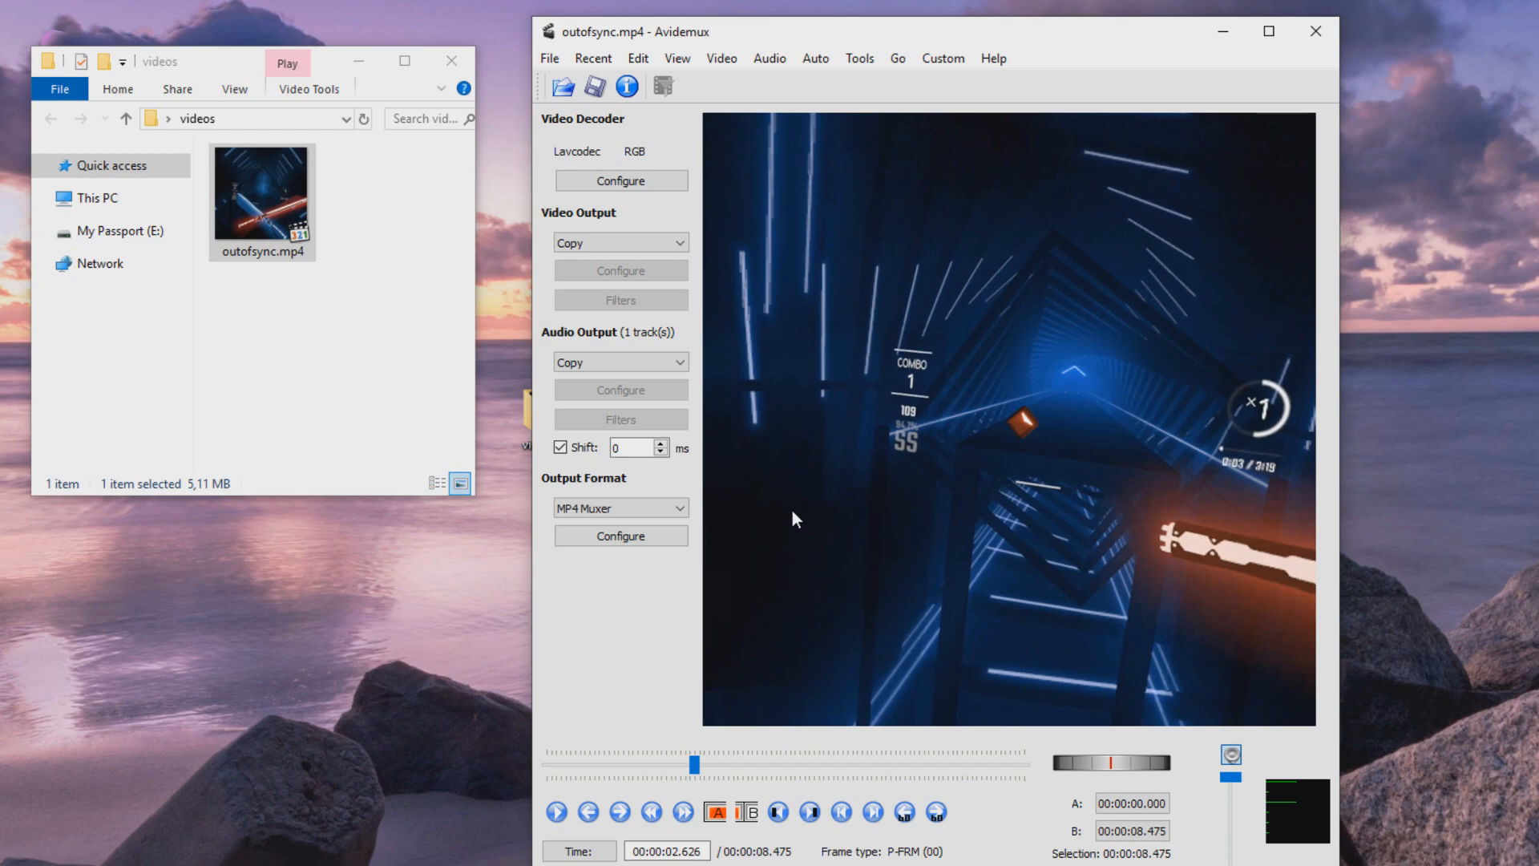
# Enter -1000 ms in the audio Shift field, then preview playback to confirm the sync
pyautogui.tripleClick(635, 447)
pyautogui.write('-1000')
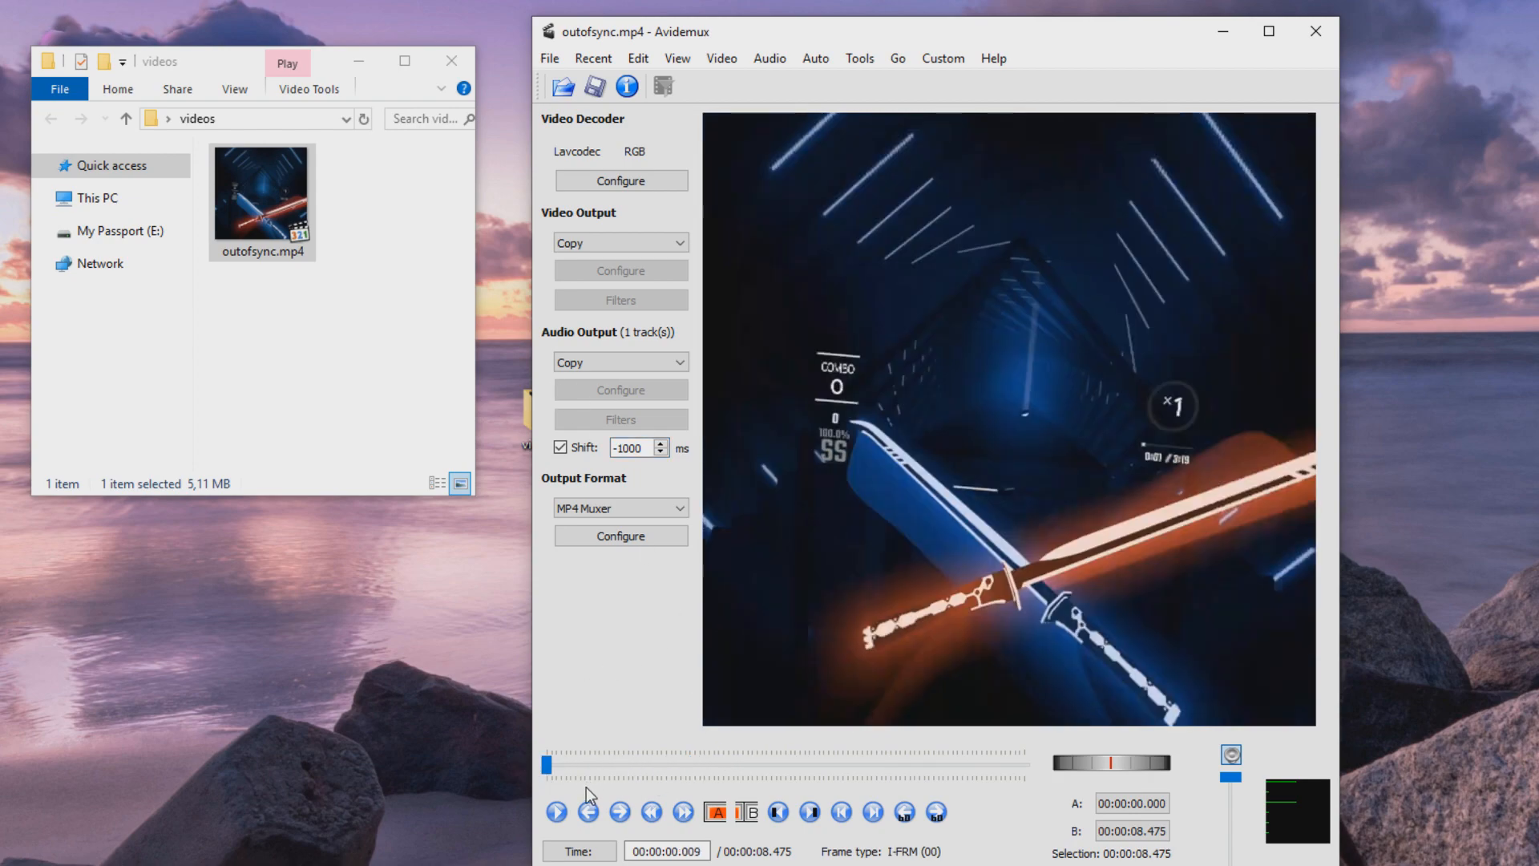
pyautogui.click(555, 812)
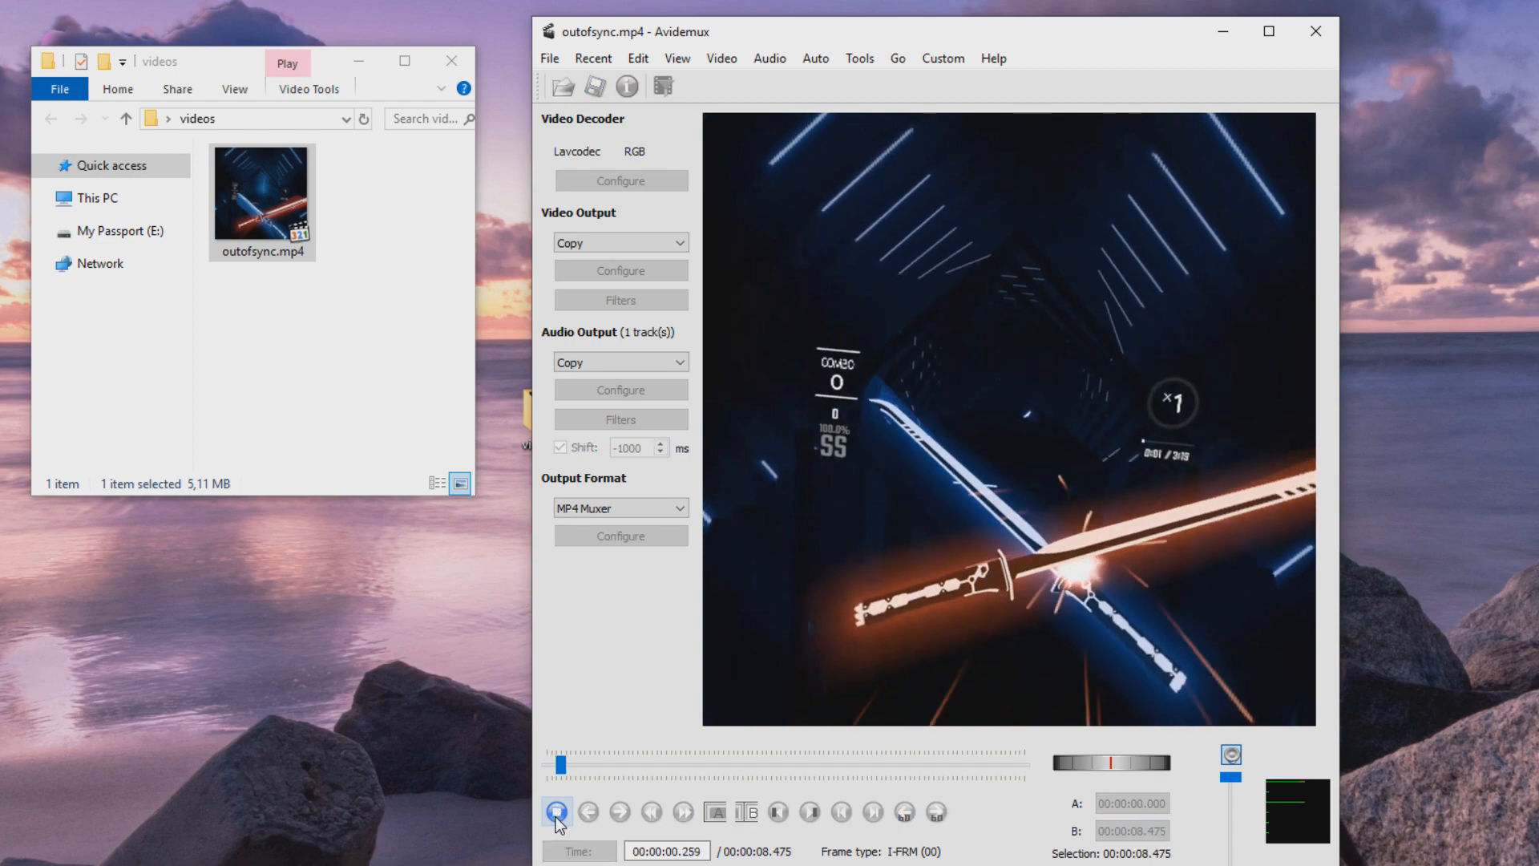
pyautogui.click(558, 821)
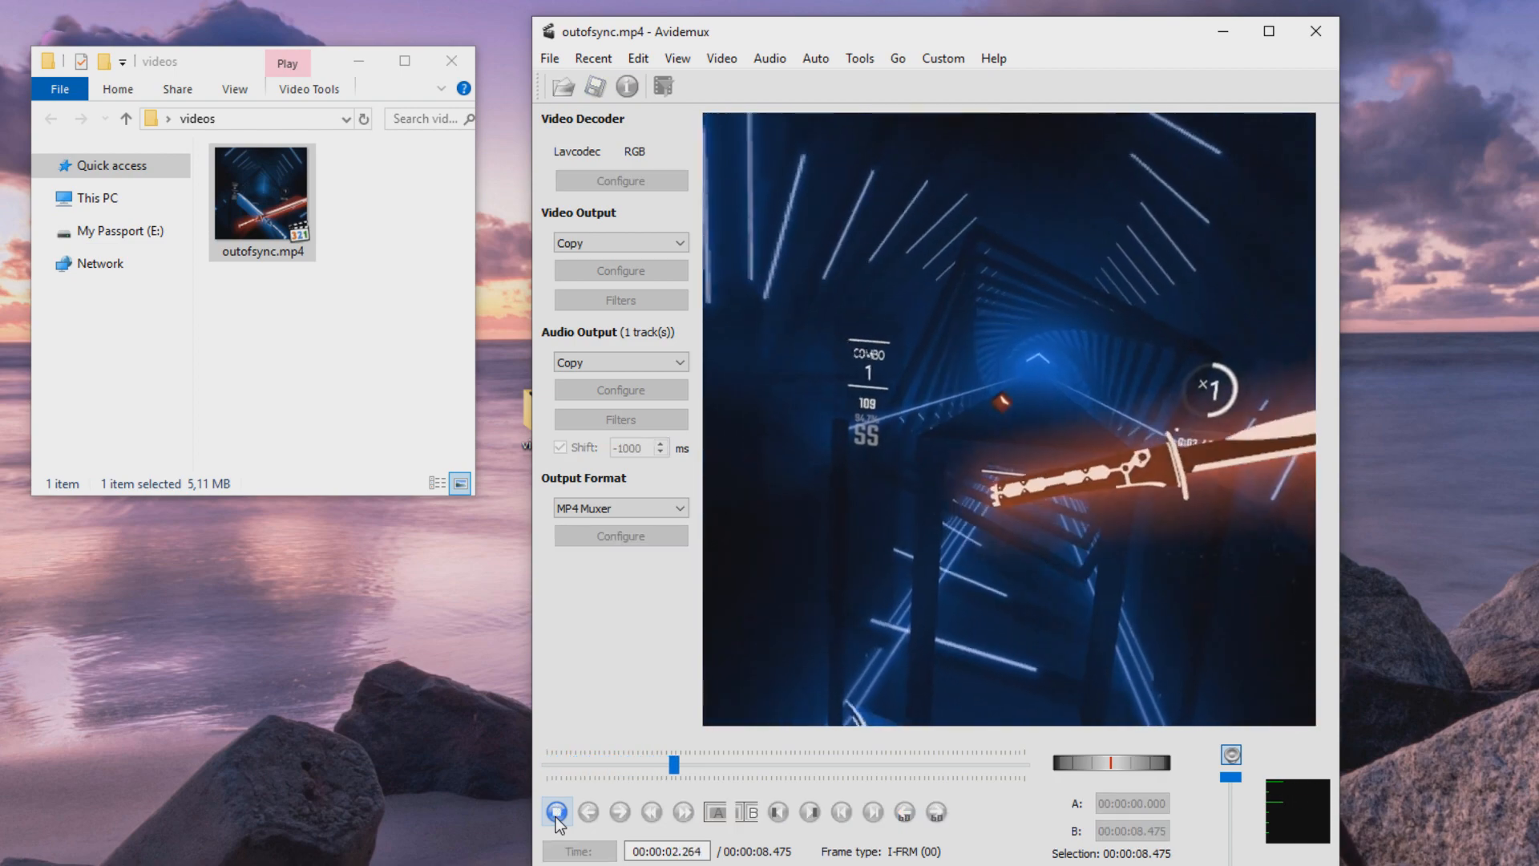
pyautogui.click(557, 811)
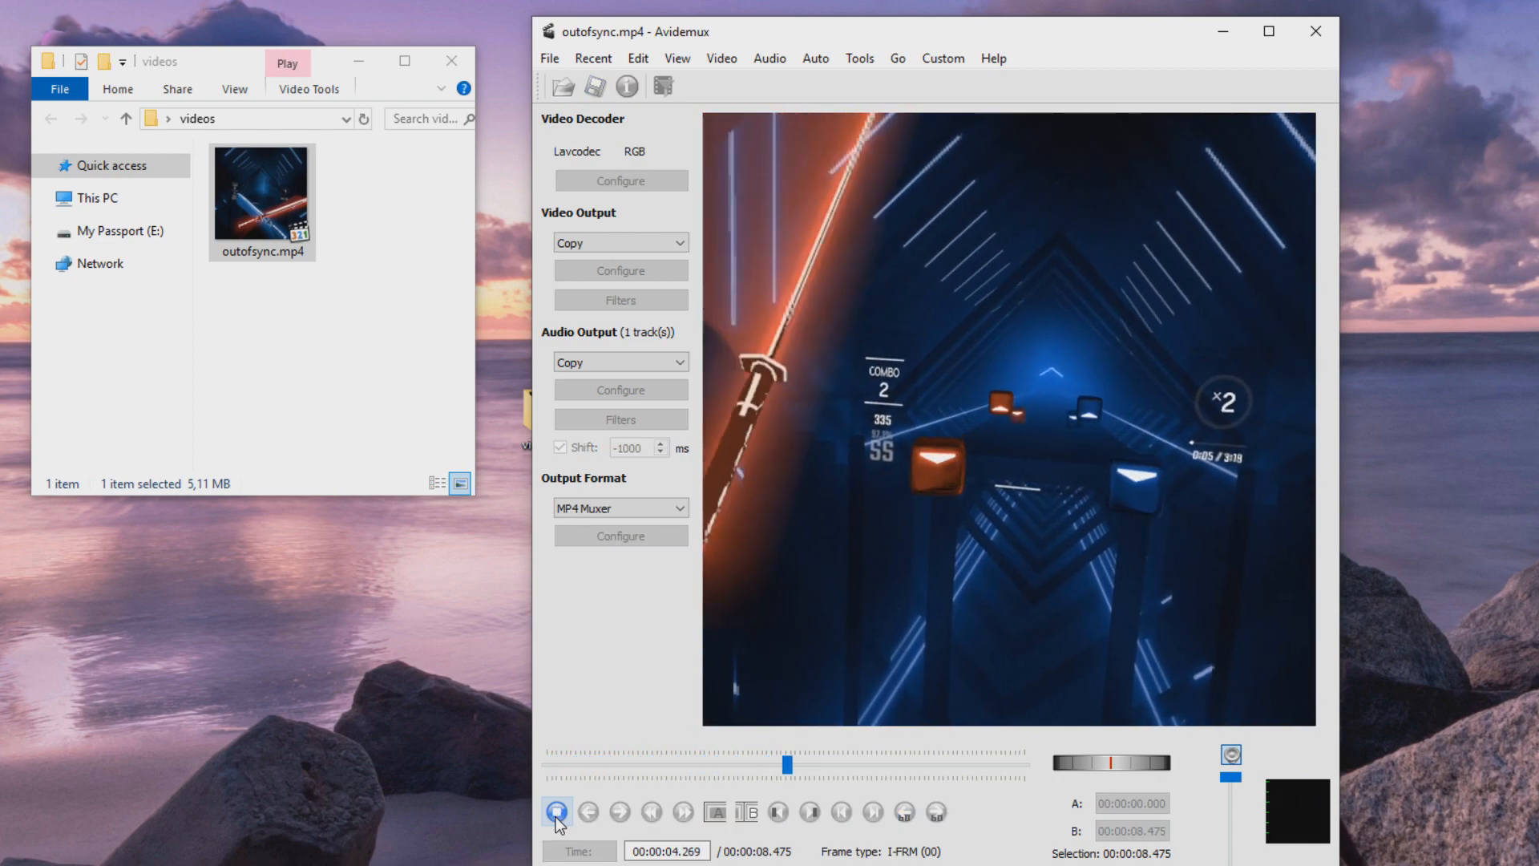
pyautogui.click(557, 816)
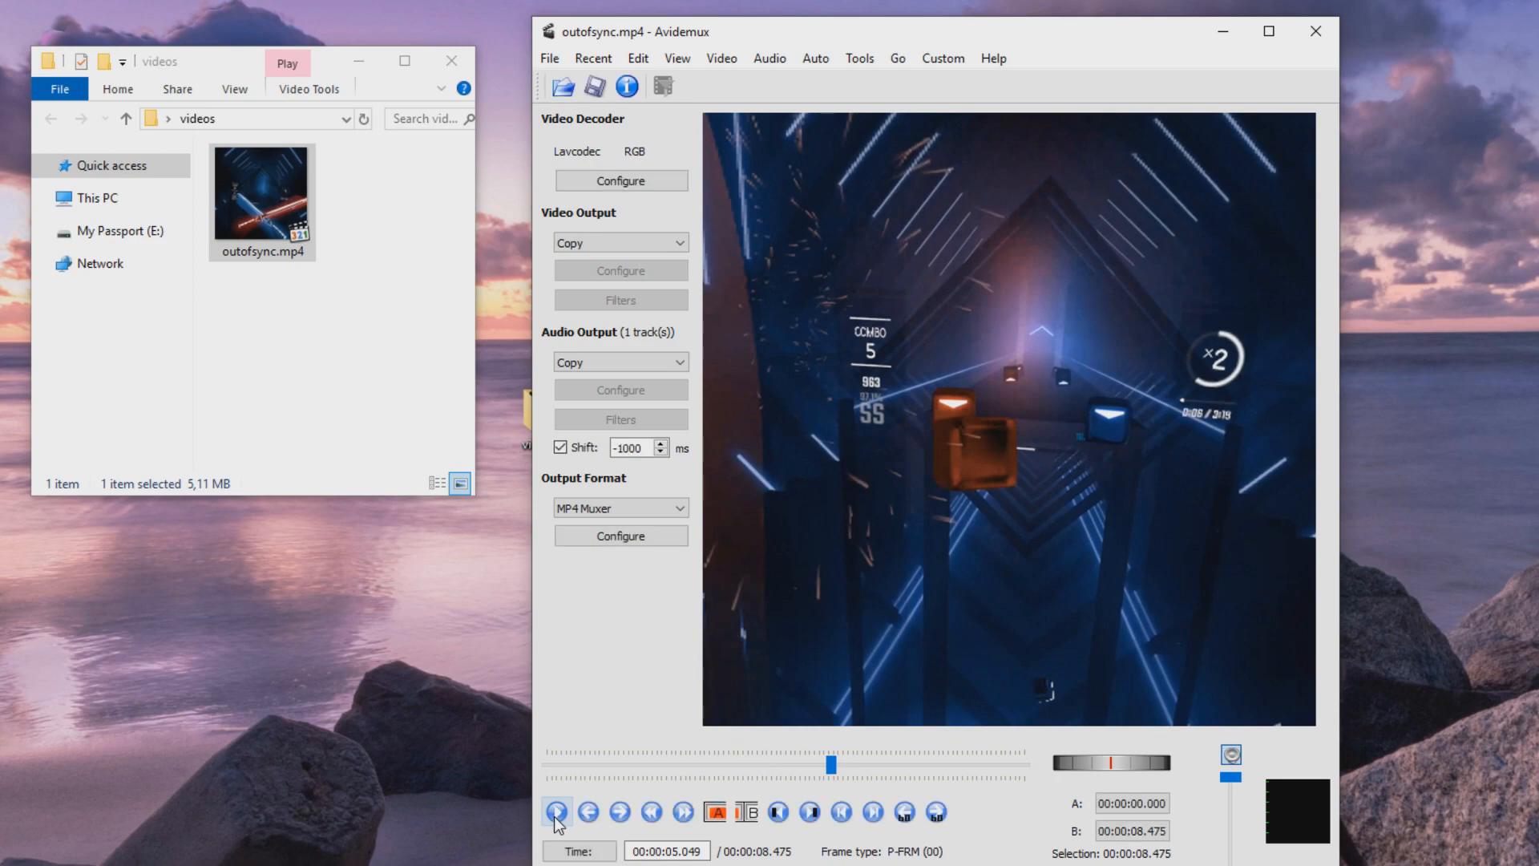
pyautogui.moveTo(557, 810)
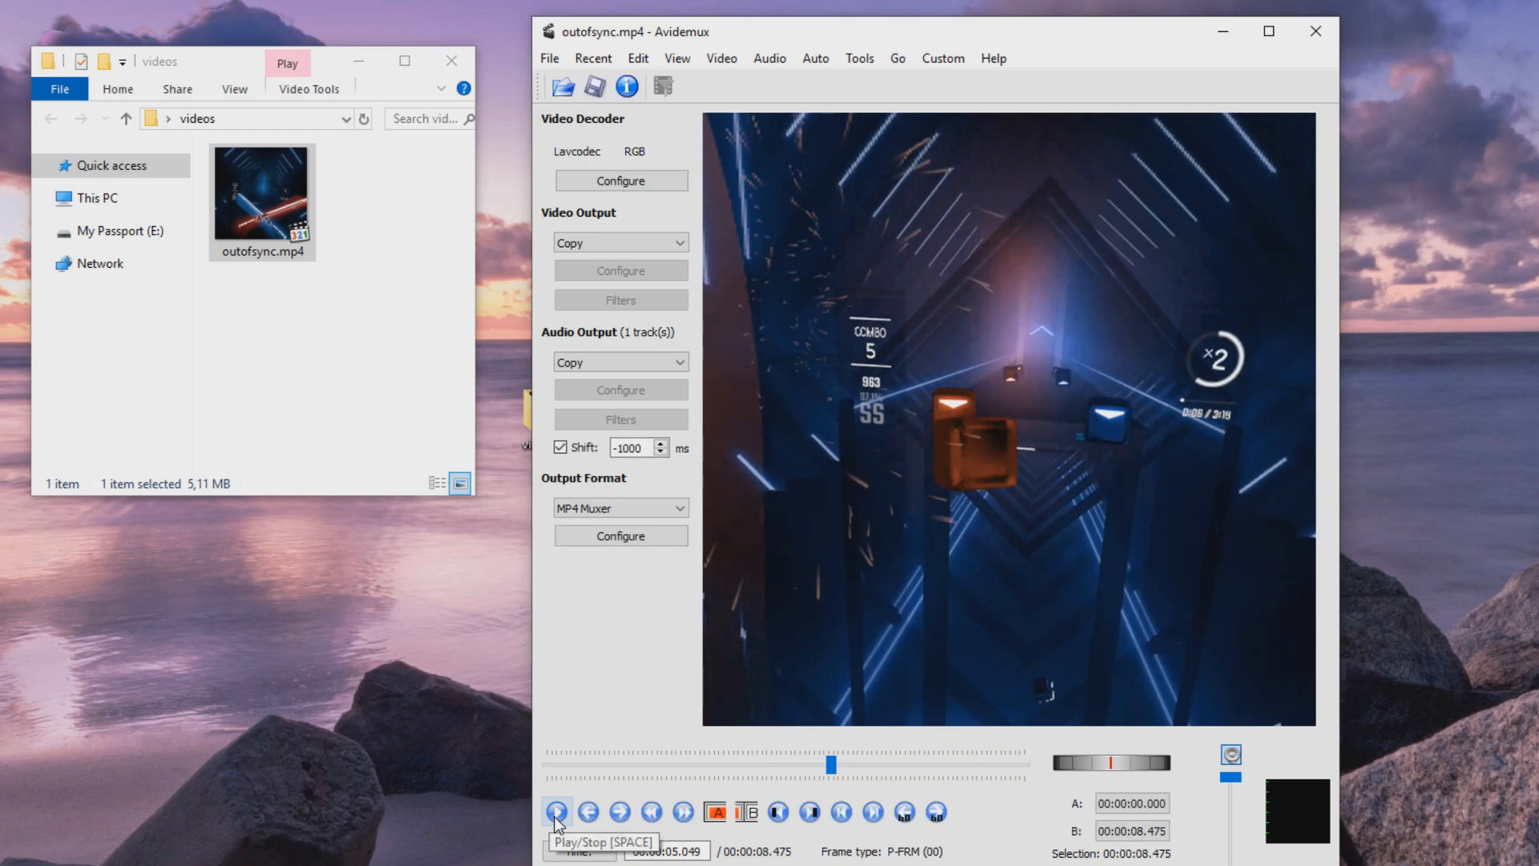
pyautogui.moveTo(629, 464)
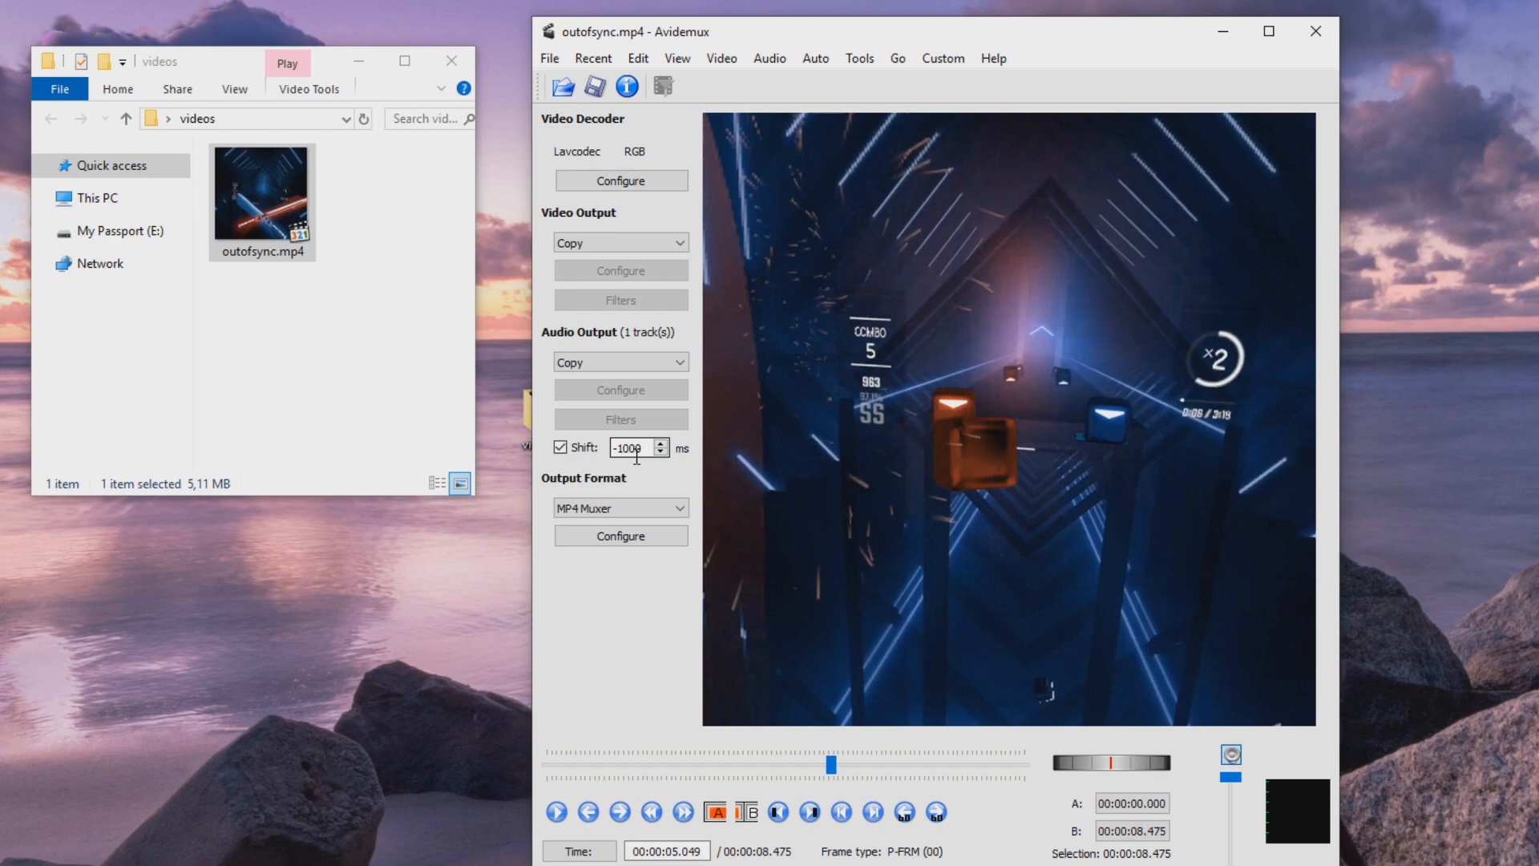
pyautogui.moveTo(648, 404)
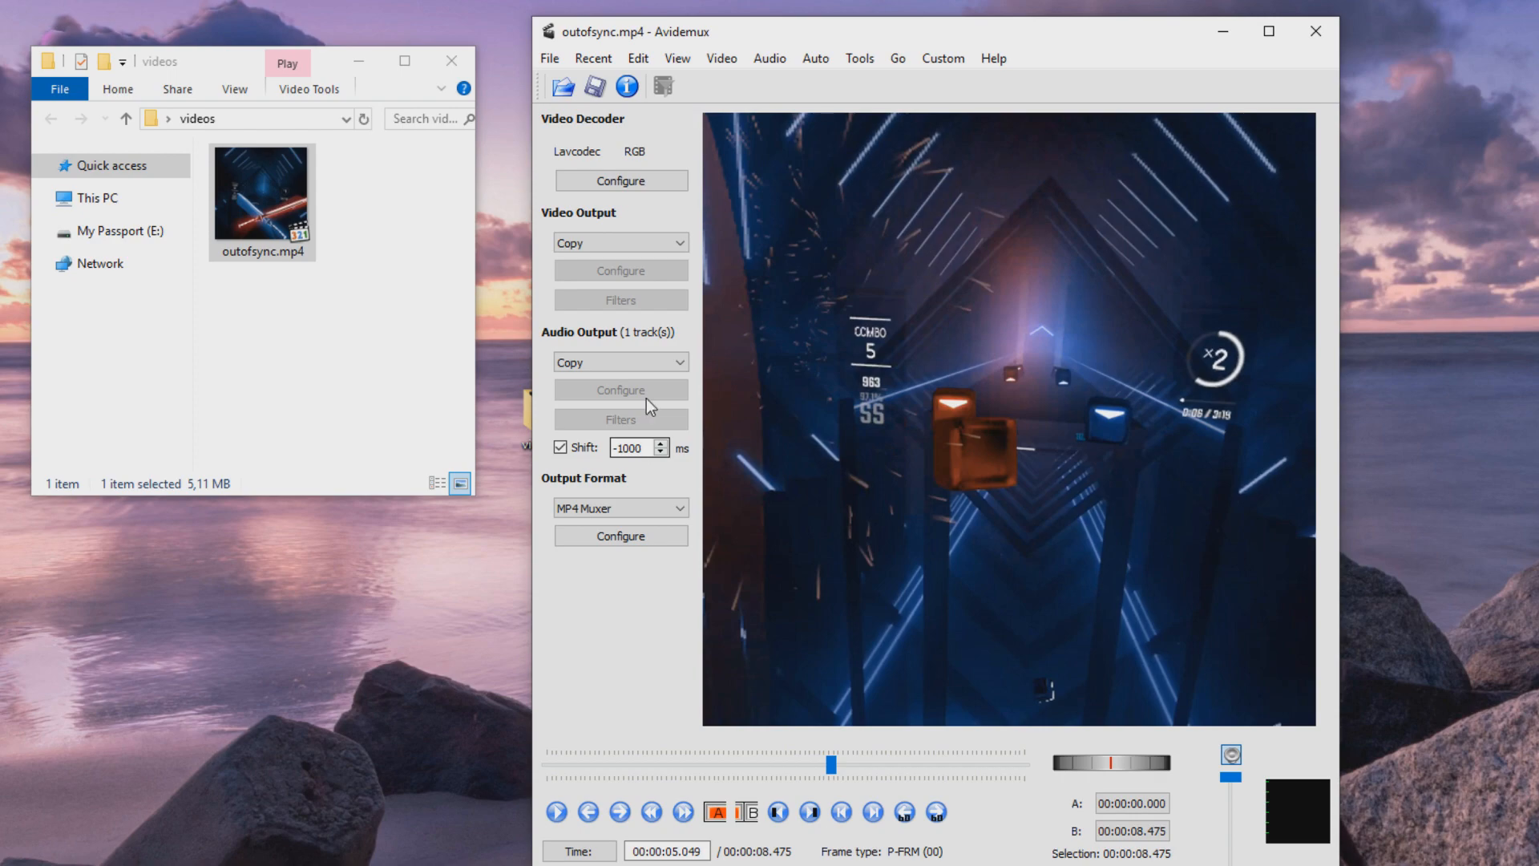
# Save the edited video as outofsync_edit.mp4 in the videos folder via File > Save
pyautogui.click(548, 58)
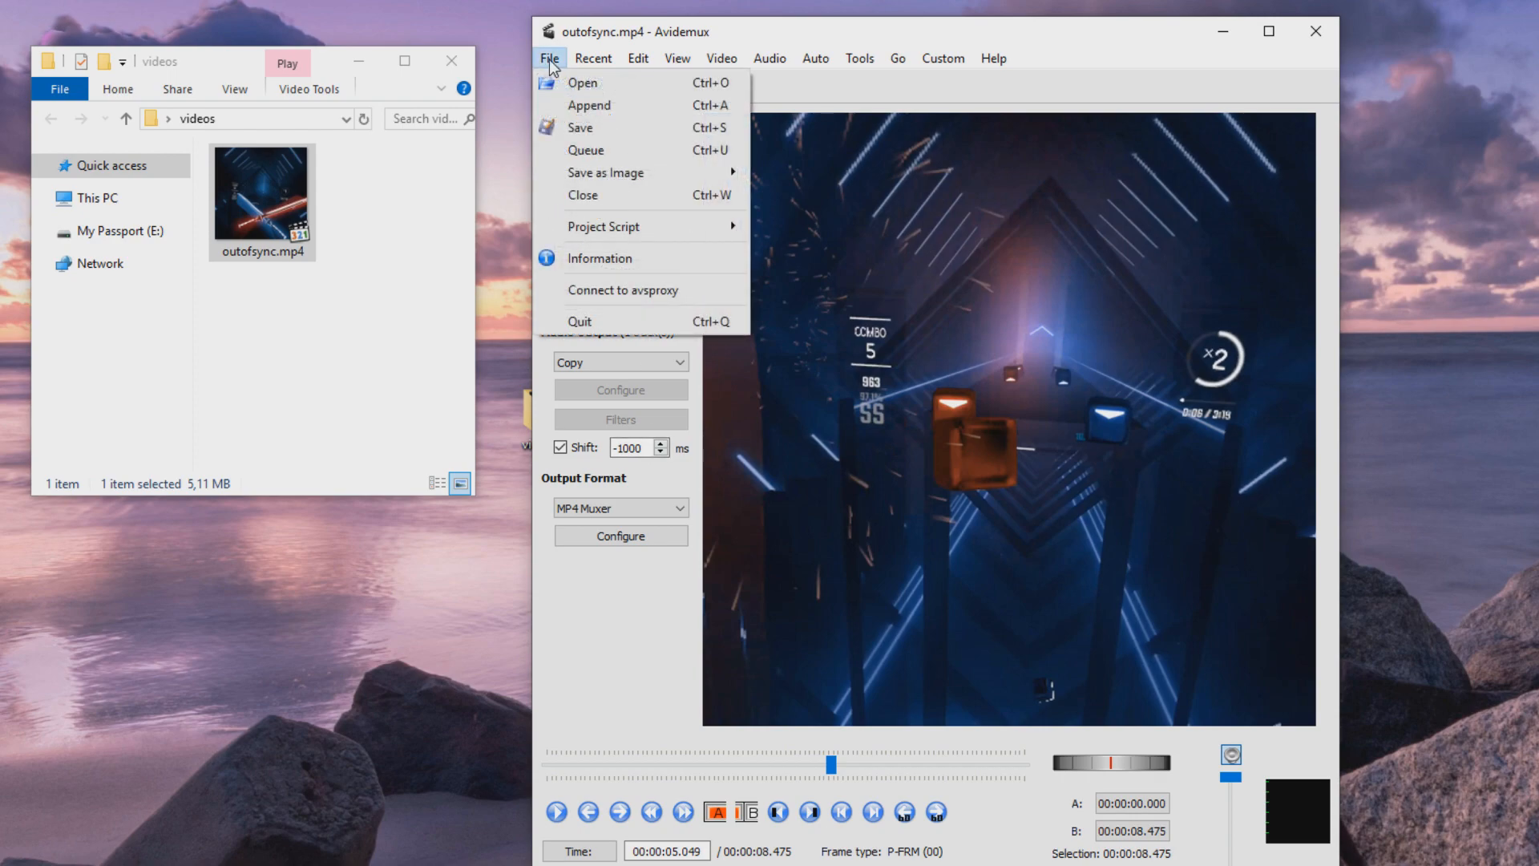
pyautogui.moveTo(611, 127)
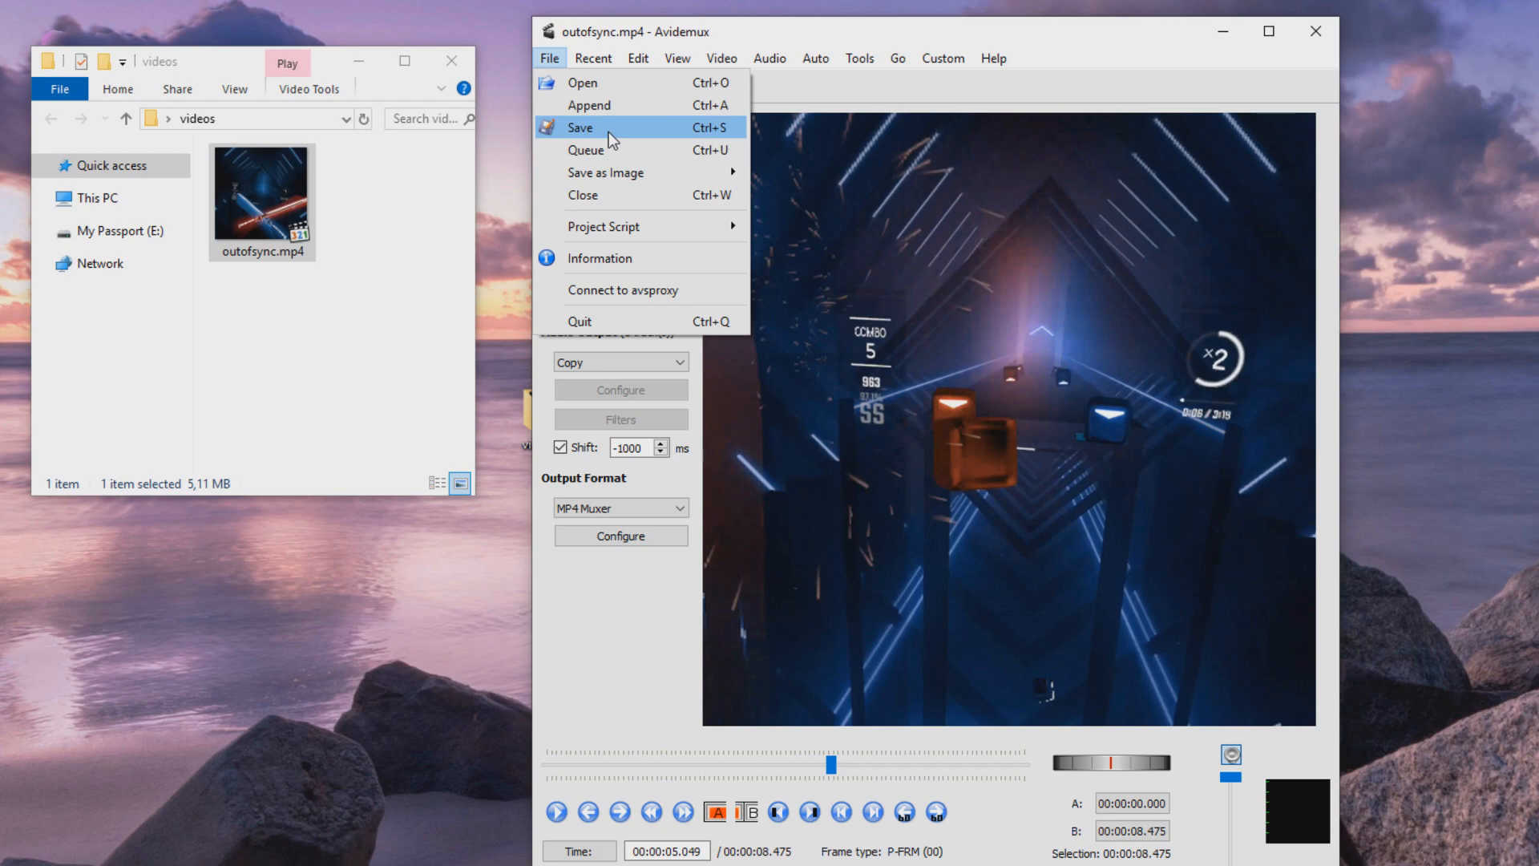
pyautogui.click(579, 128)
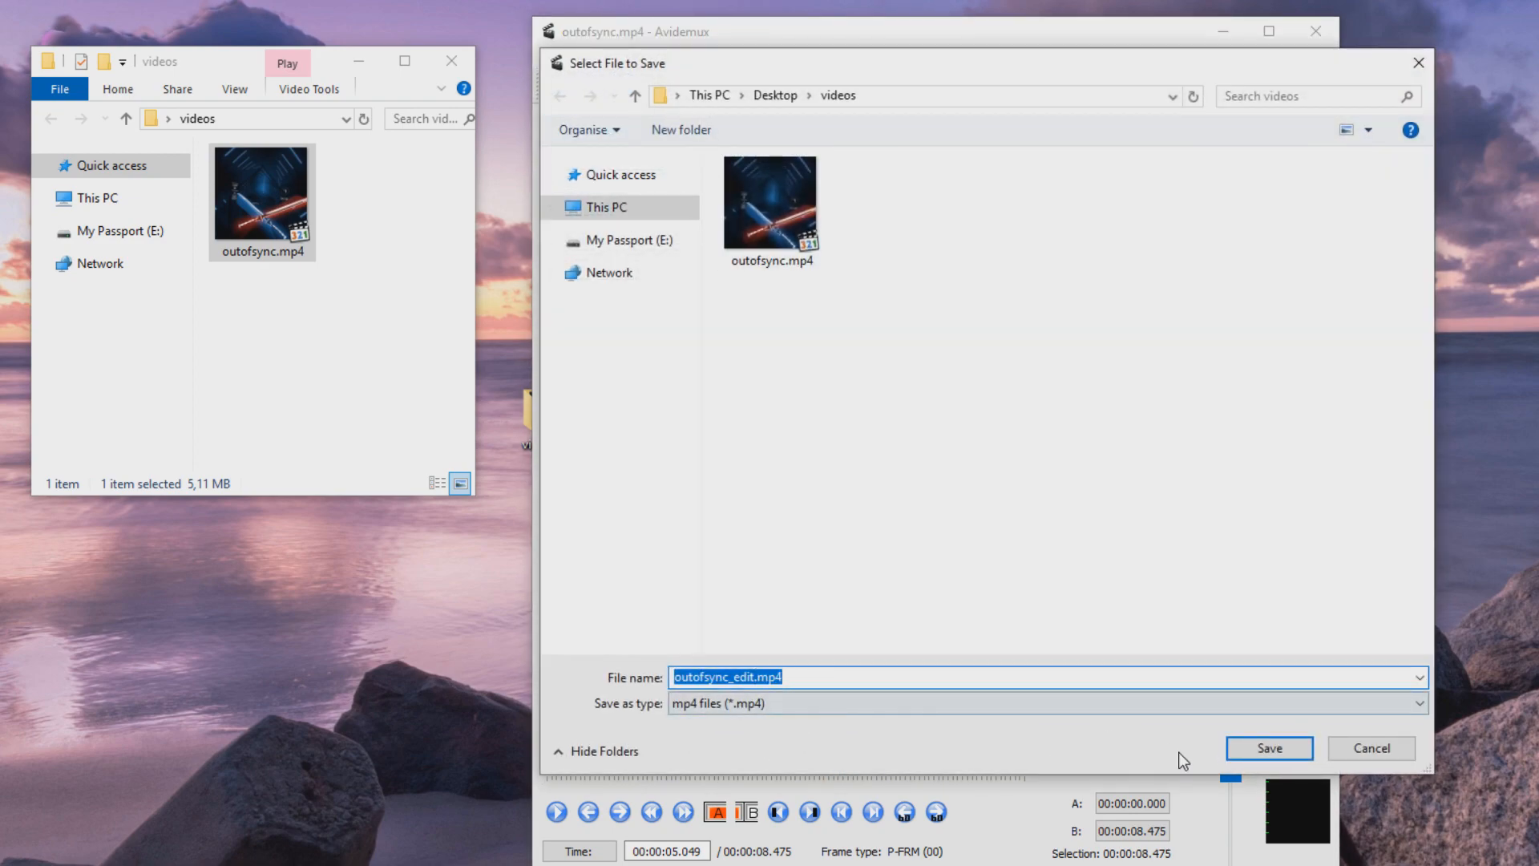
pyautogui.click(1267, 748)
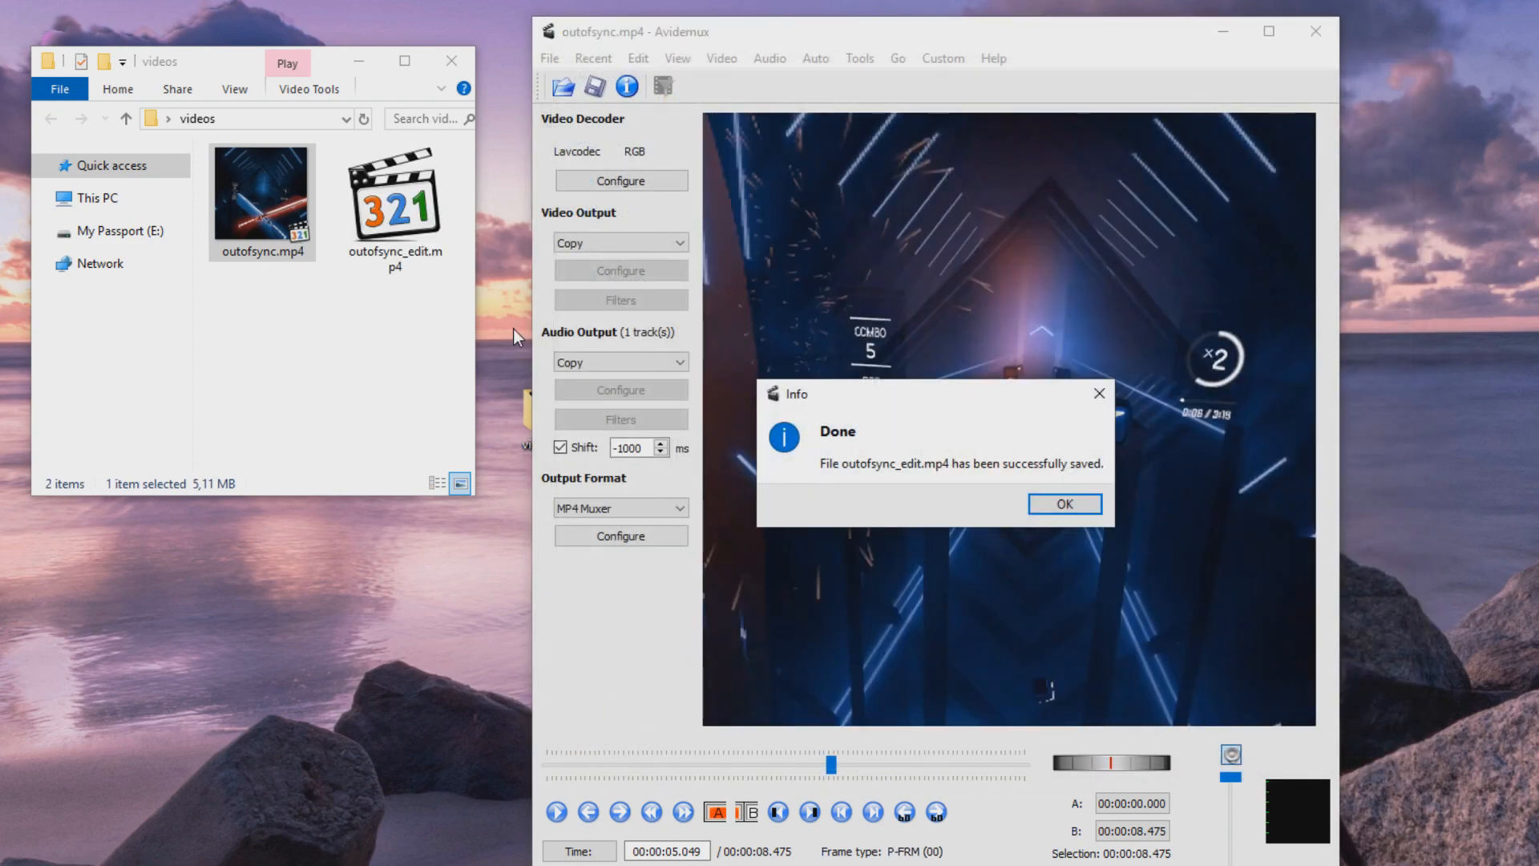